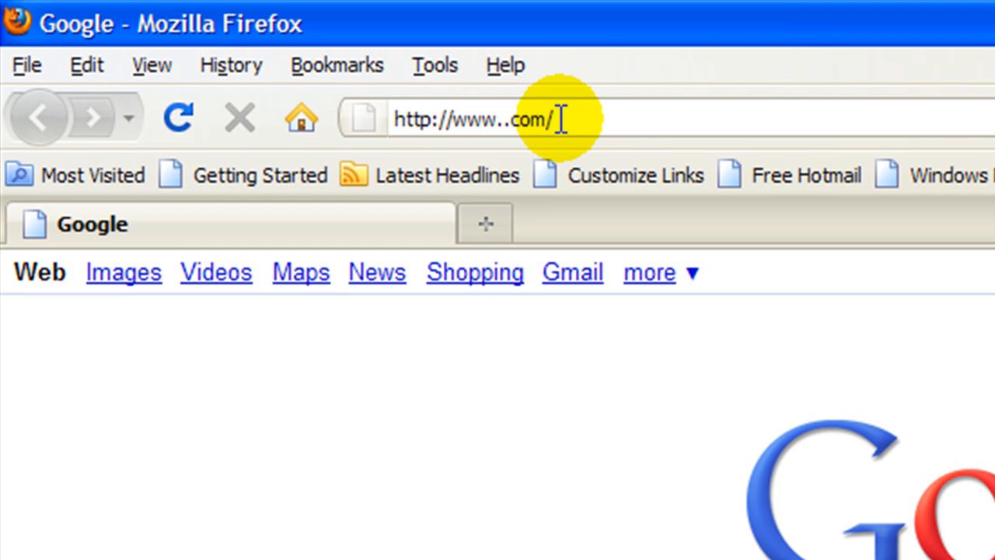
- Go to tek.com and open the XYZs of Oscilloscopes Primer page from its carousel slide
{"action": "type", "text": "tek"}
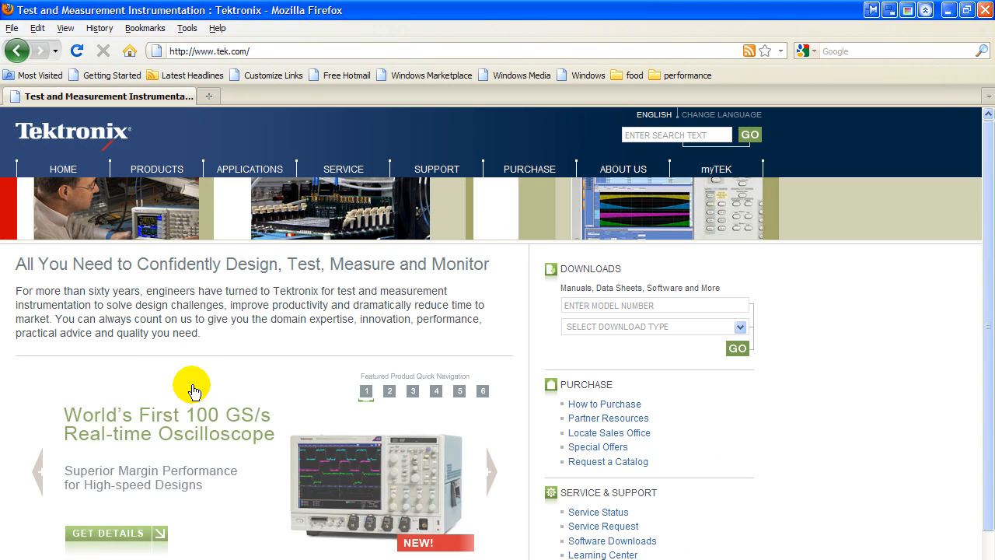
{"action": "mouse_move", "coordinate": [70, 410]}
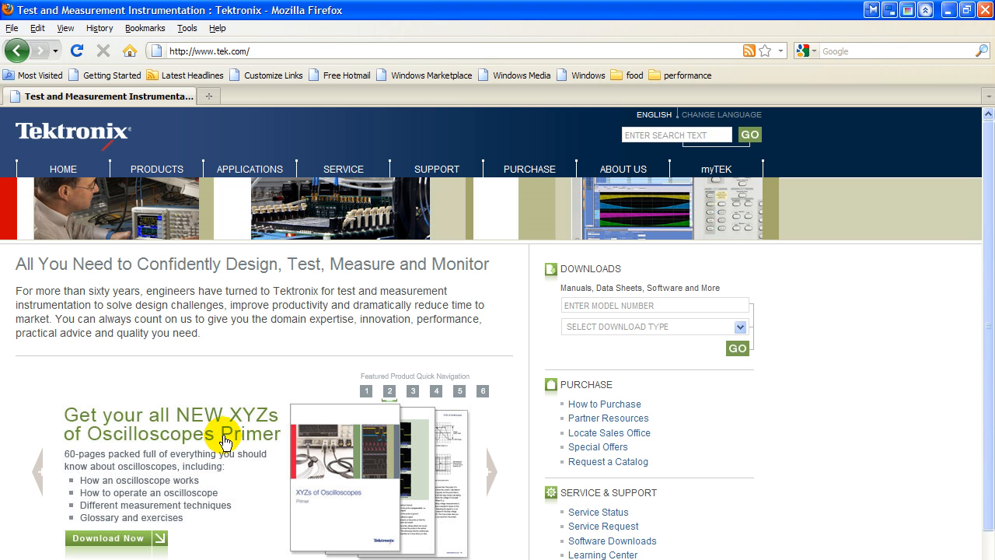
{"action": "mouse_move", "coordinate": [137, 541]}
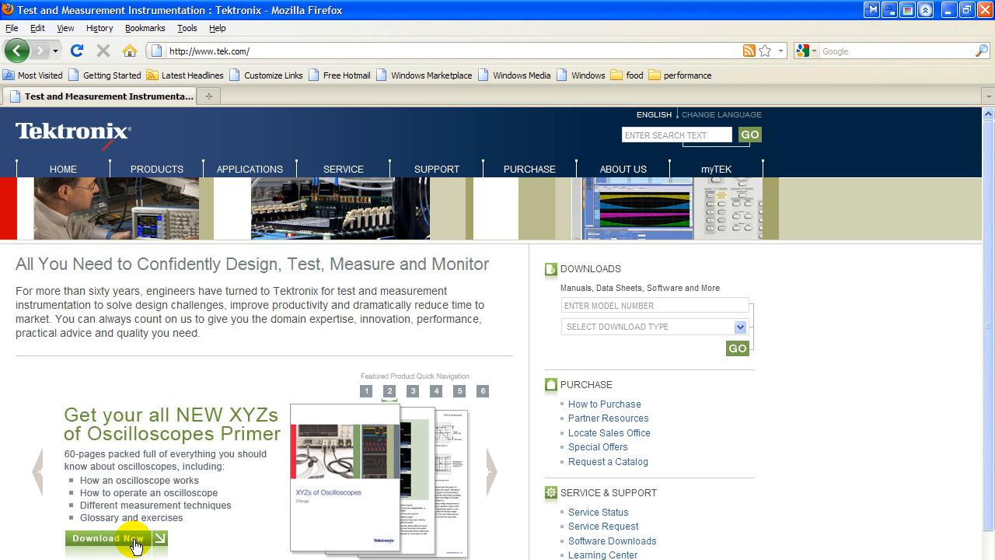
{"action": "left_click", "coordinate": [109, 538]}
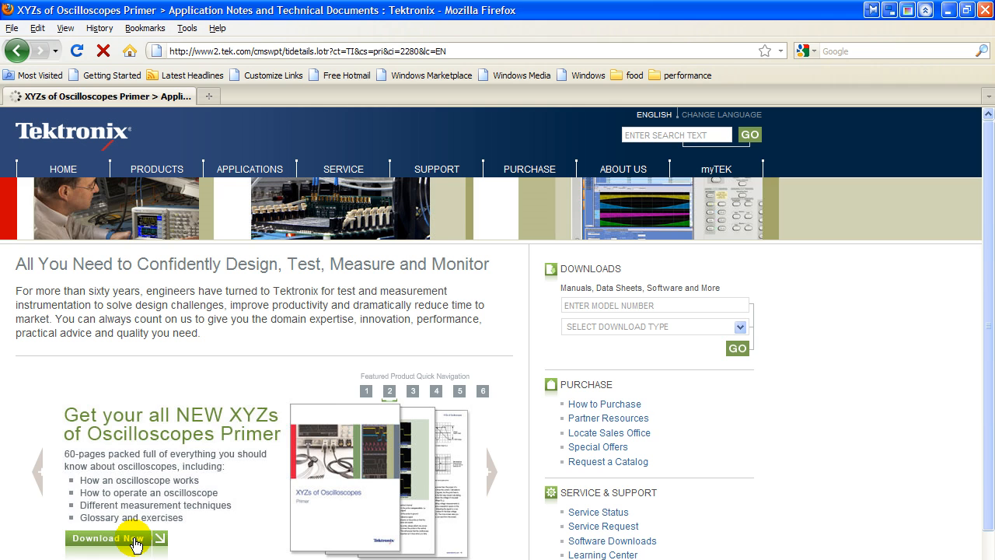
- Open the 2 MB primer PDF in the browser and cancel the Save a Copy dialog
{"action": "left_click", "coordinate": [109, 538]}
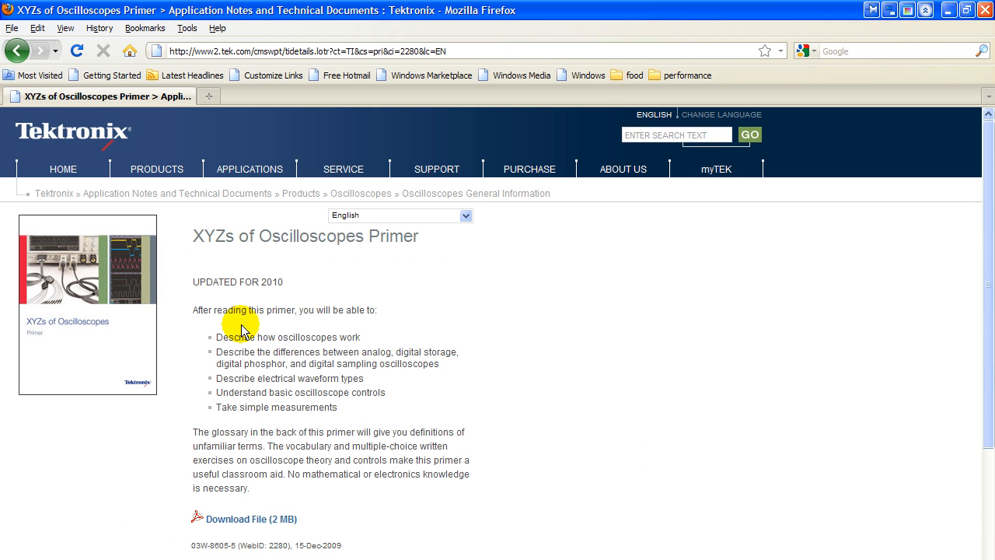
{"action": "mouse_move", "coordinate": [311, 319]}
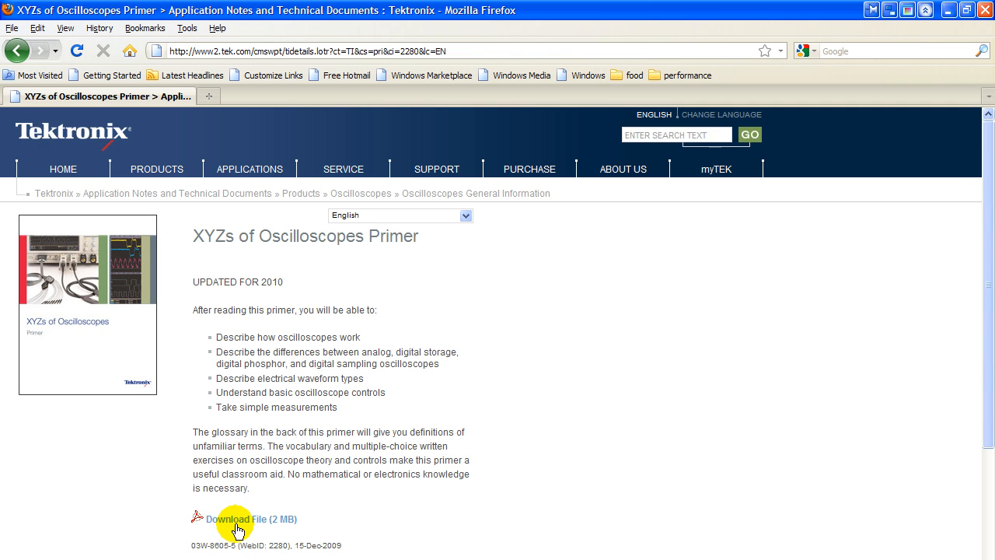
{"action": "left_click", "coordinate": [242, 519]}
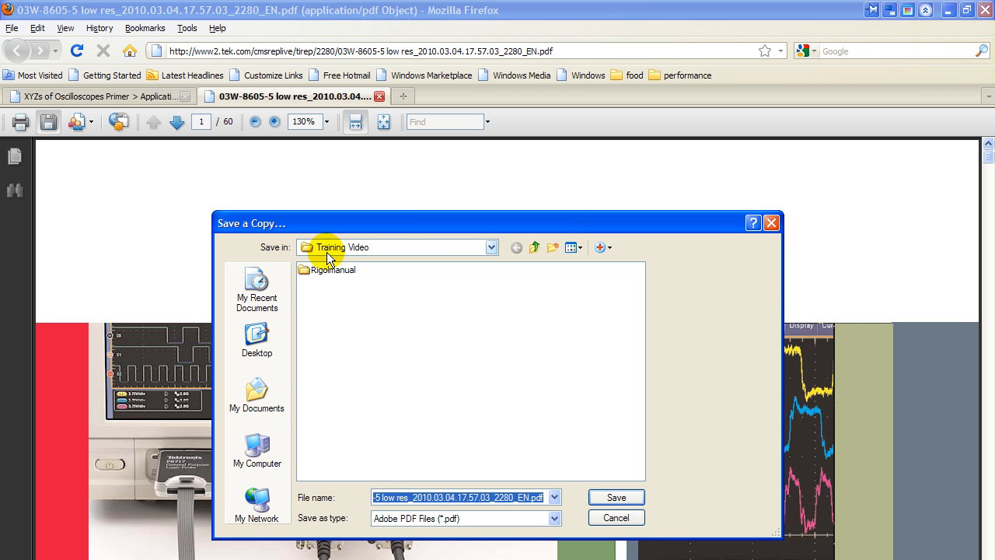
{"action": "mouse_move", "coordinate": [451, 433]}
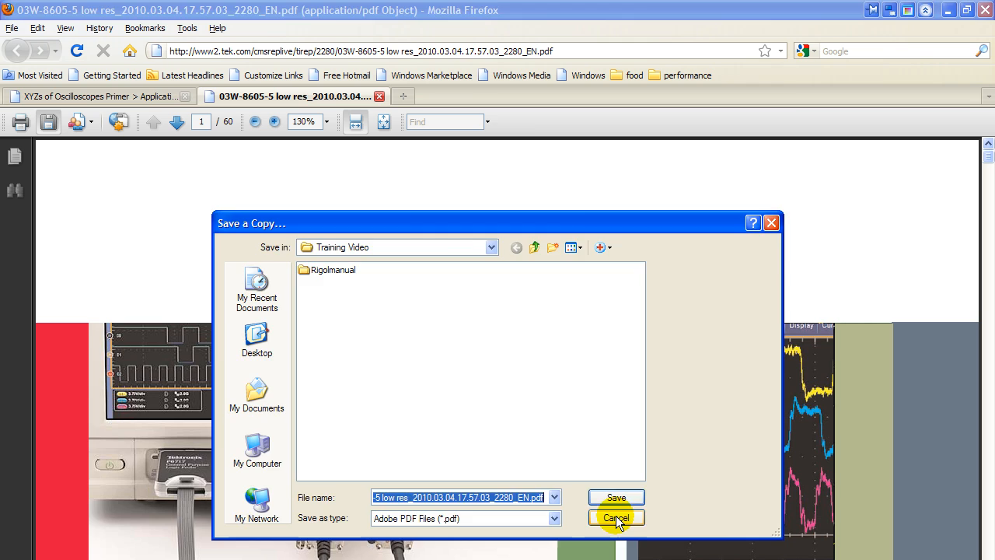
{"action": "left_click", "coordinate": [616, 517]}
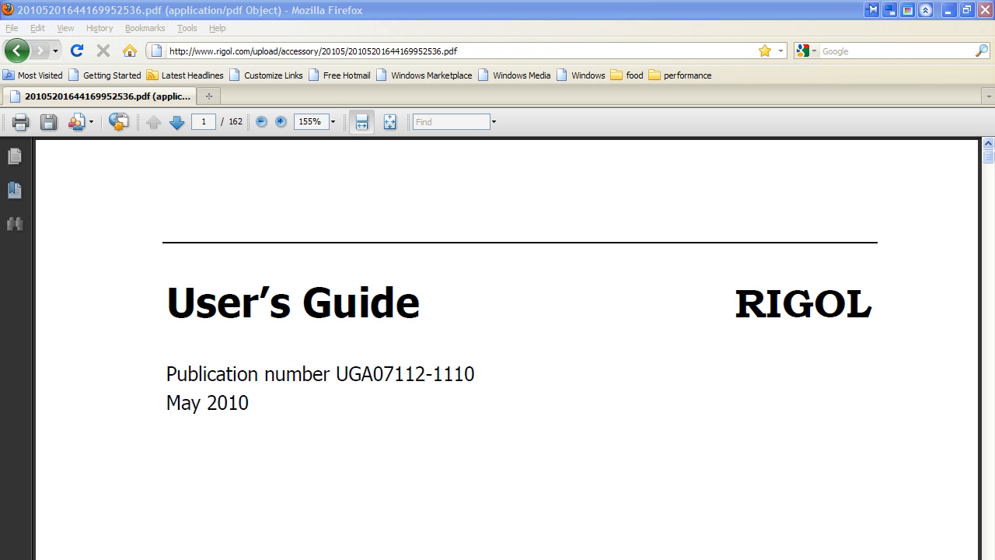
{"action": "mouse_move", "coordinate": [373, 306]}
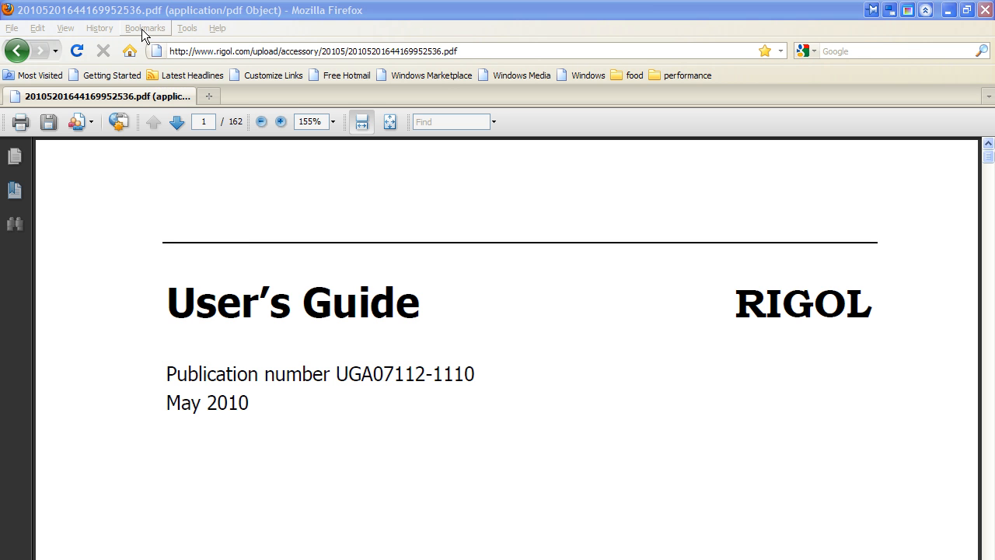
- On the Rigol home page, search Oscilloscopes / DS1000E series / Users Guide resources
{"action": "left_click", "coordinate": [147, 28]}
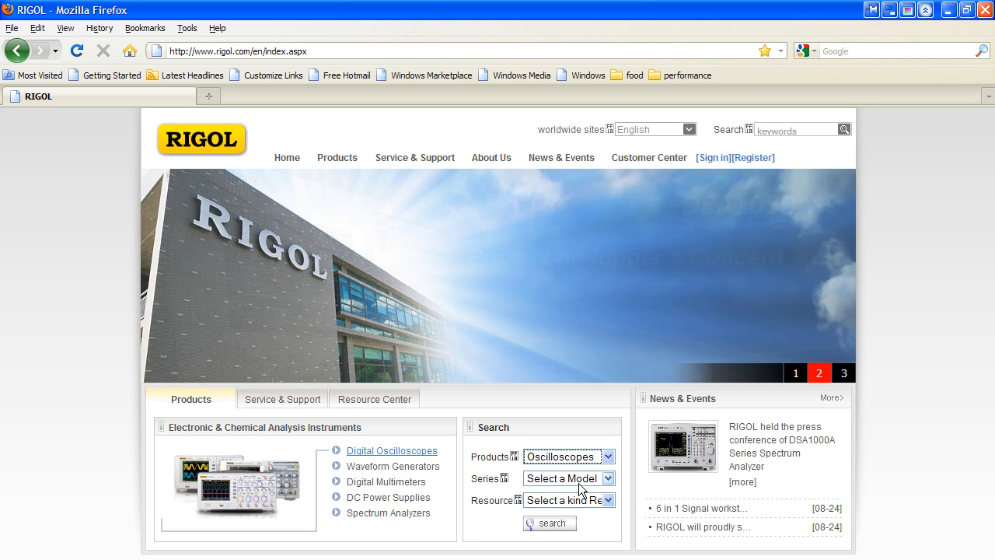
{"action": "left_click", "coordinate": [569, 478]}
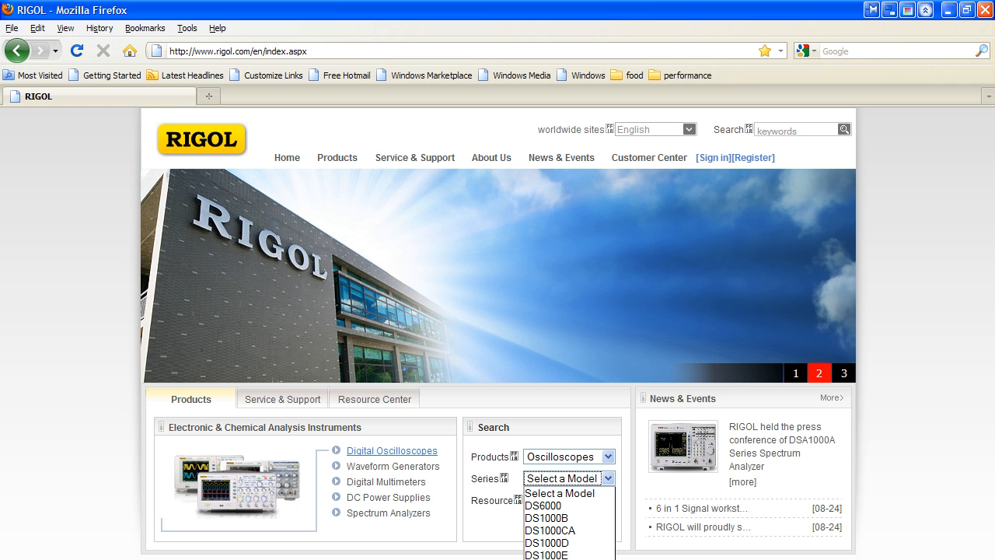
{"action": "left_click", "coordinate": [547, 553]}
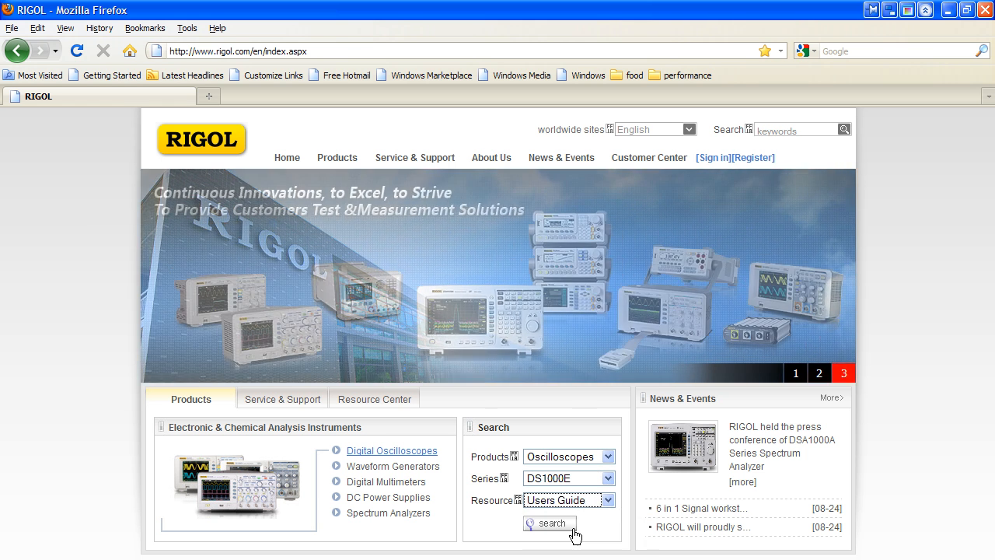
{"action": "left_click", "coordinate": [548, 522]}
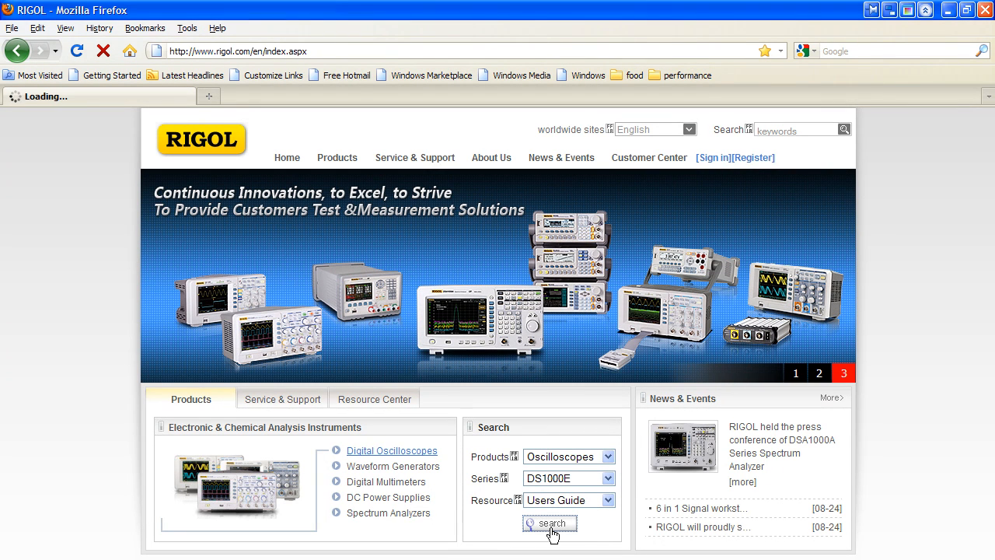
{"action": "left_click", "coordinate": [549, 522]}
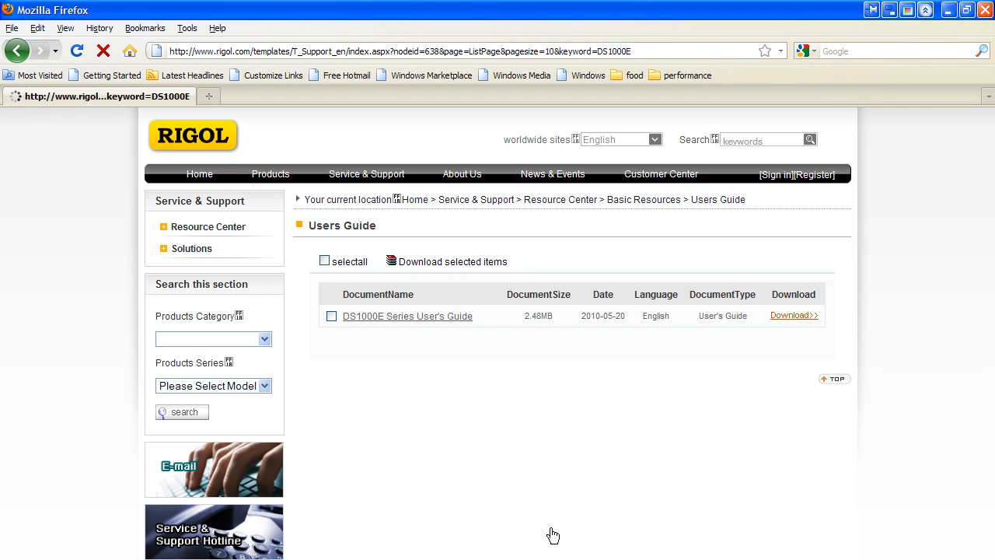
{"action": "left_click", "coordinate": [209, 227]}
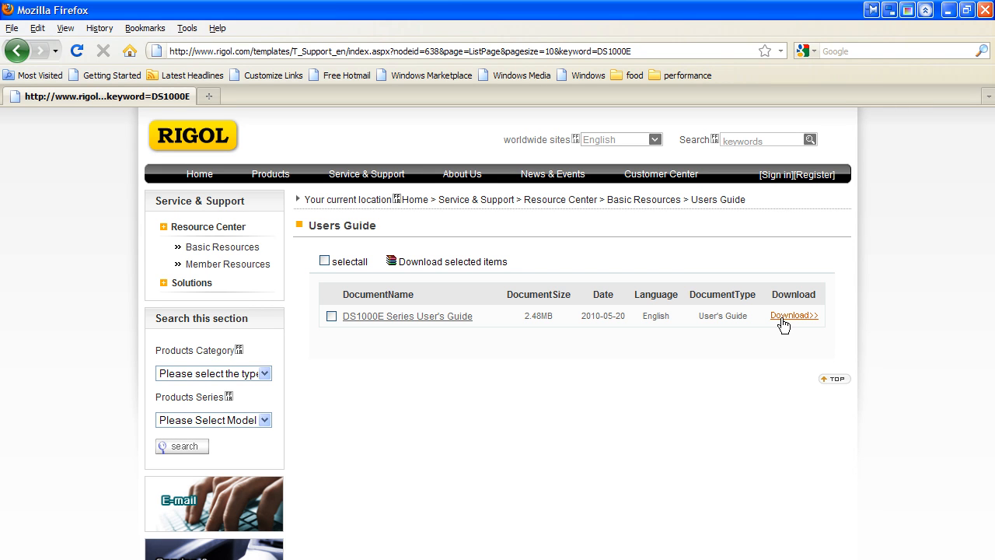
{"action": "mouse_move", "coordinate": [521, 327]}
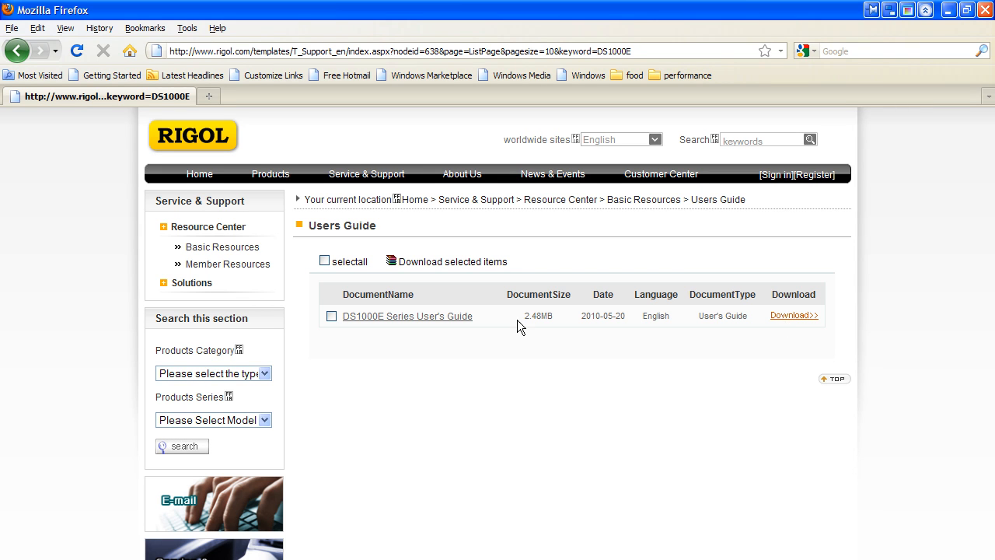
{"action": "mouse_move", "coordinate": [428, 322]}
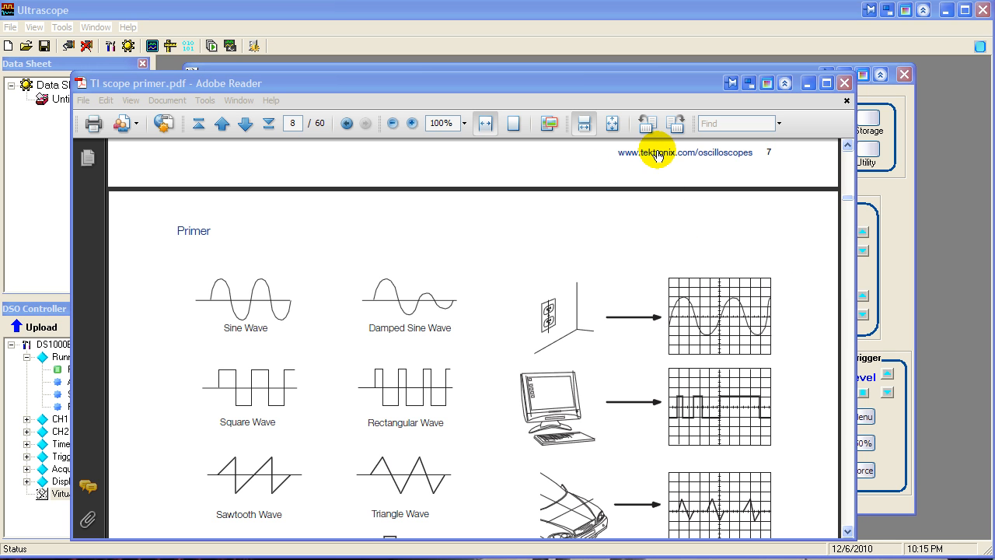
{"action": "mouse_move", "coordinate": [434, 225]}
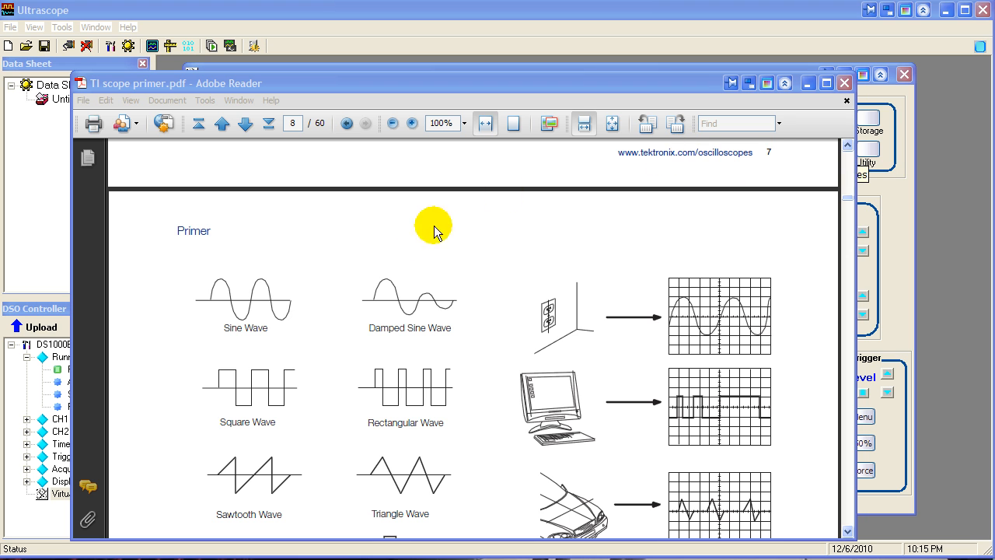
{"action": "mouse_move", "coordinate": [852, 536]}
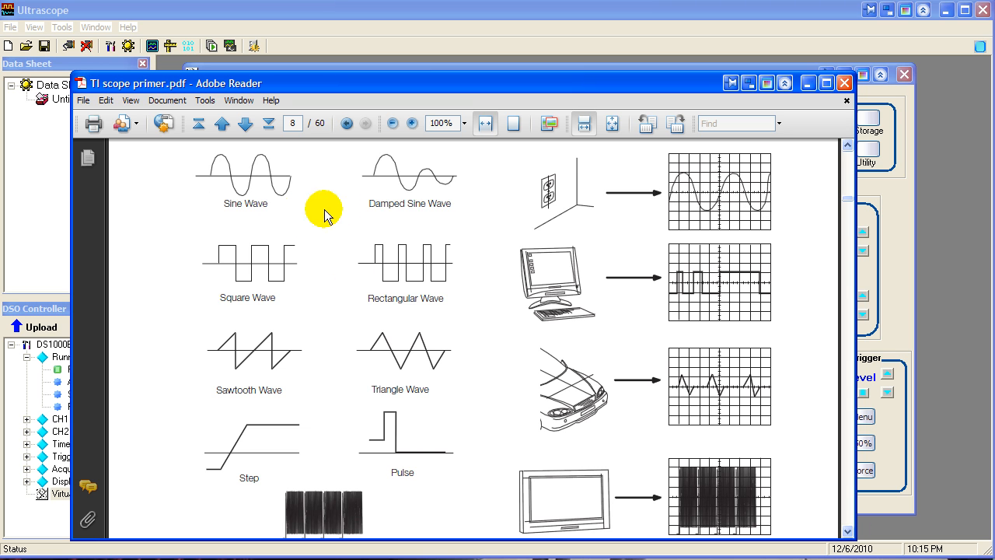
{"action": "mouse_move", "coordinate": [427, 172]}
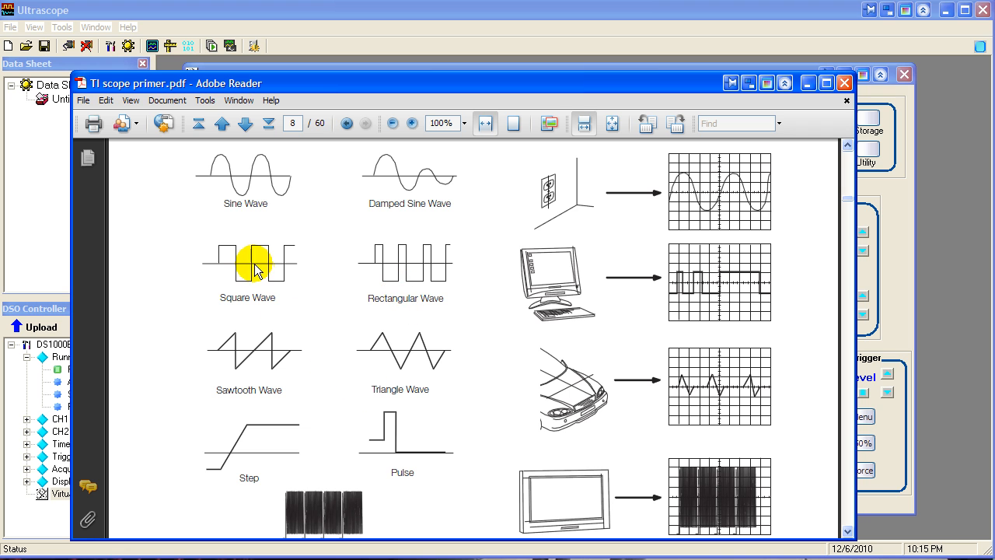
{"action": "mouse_move", "coordinate": [358, 473]}
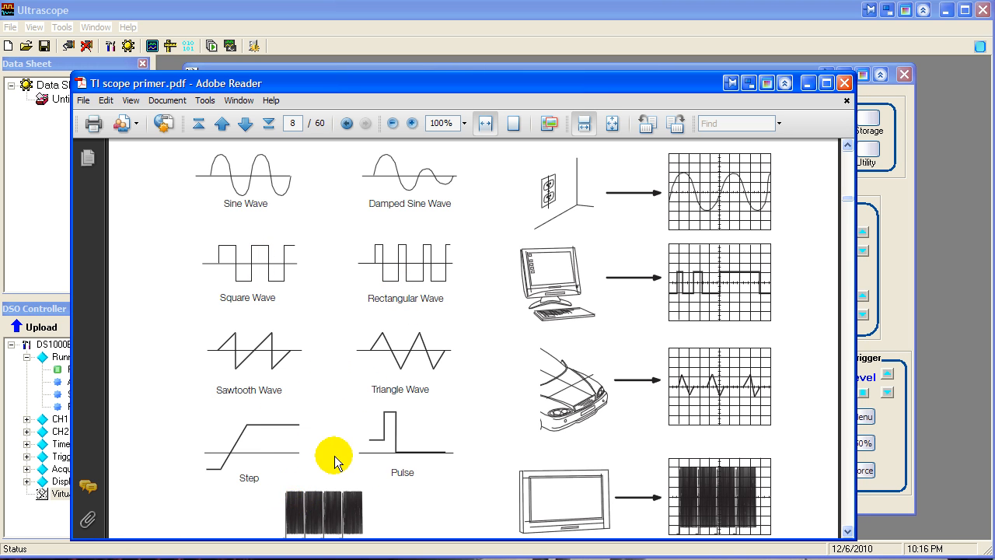
{"action": "mouse_move", "coordinate": [398, 438]}
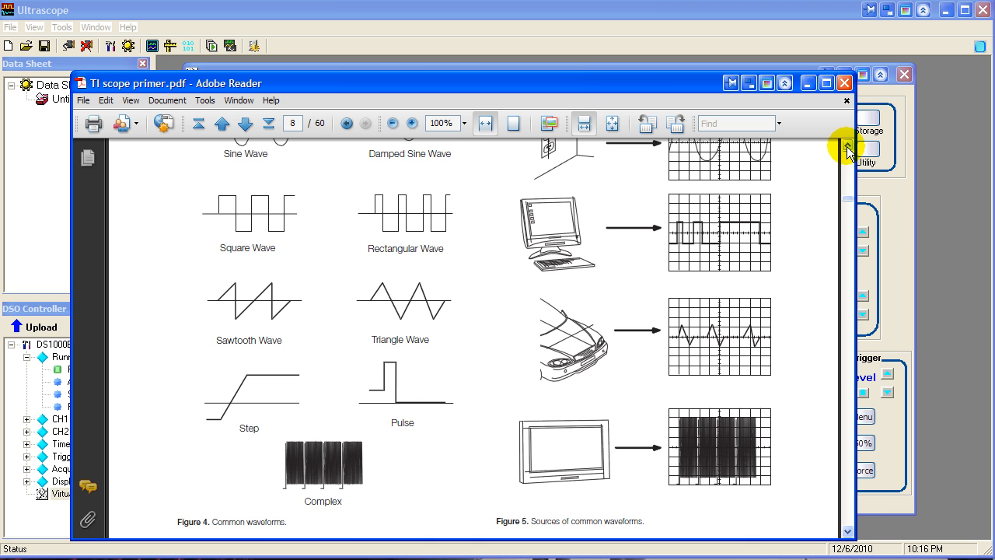
- Go to page 8 of TI scope primer.pdf showing Figure 4, Common waveforms
{"action": "left_click", "coordinate": [846, 147]}
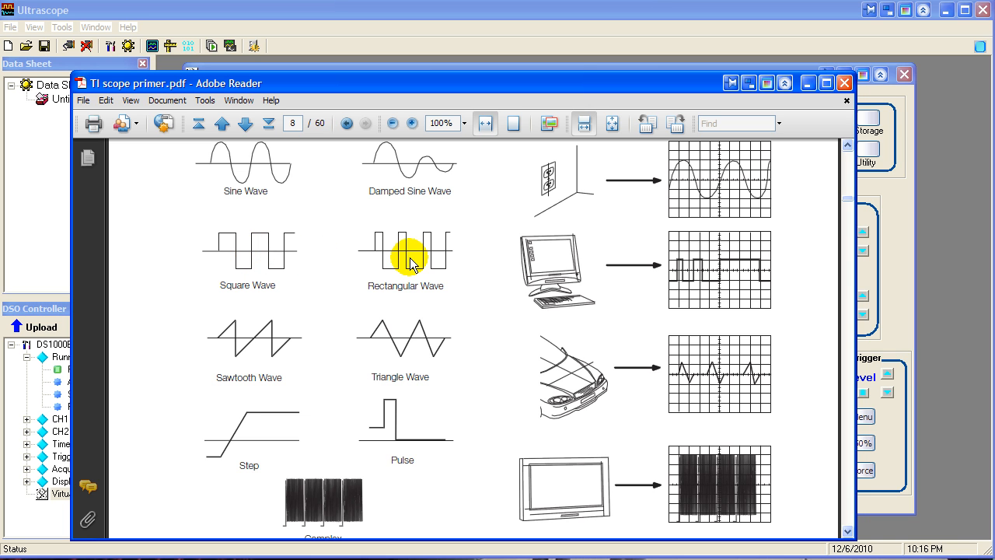
{"action": "mouse_move", "coordinate": [391, 432]}
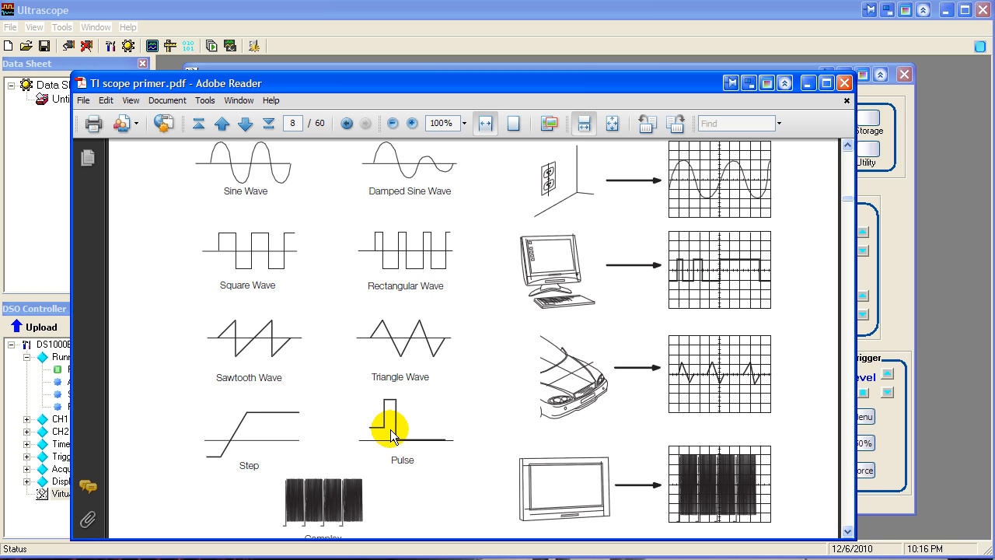
{"action": "mouse_move", "coordinate": [805, 89]}
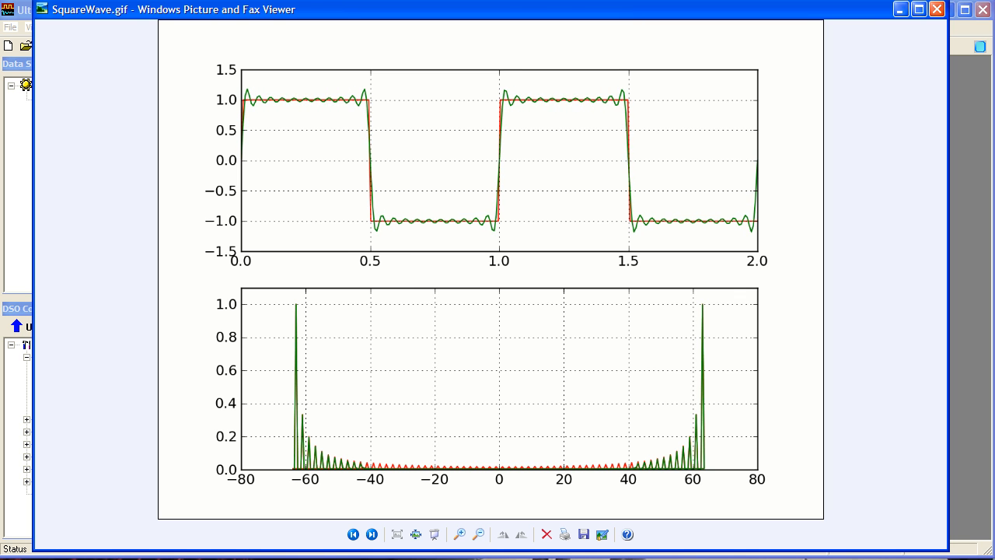
- View SquareWave.gif's Fourier approximation and frequency spectrum plots
{"action": "left_click", "coordinate": [504, 535]}
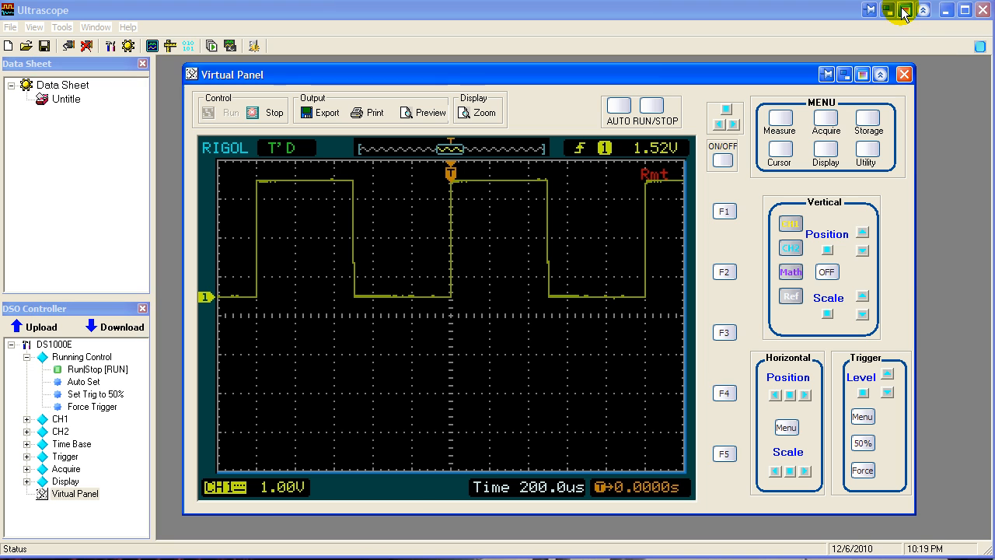
{"action": "mouse_move", "coordinate": [925, 282]}
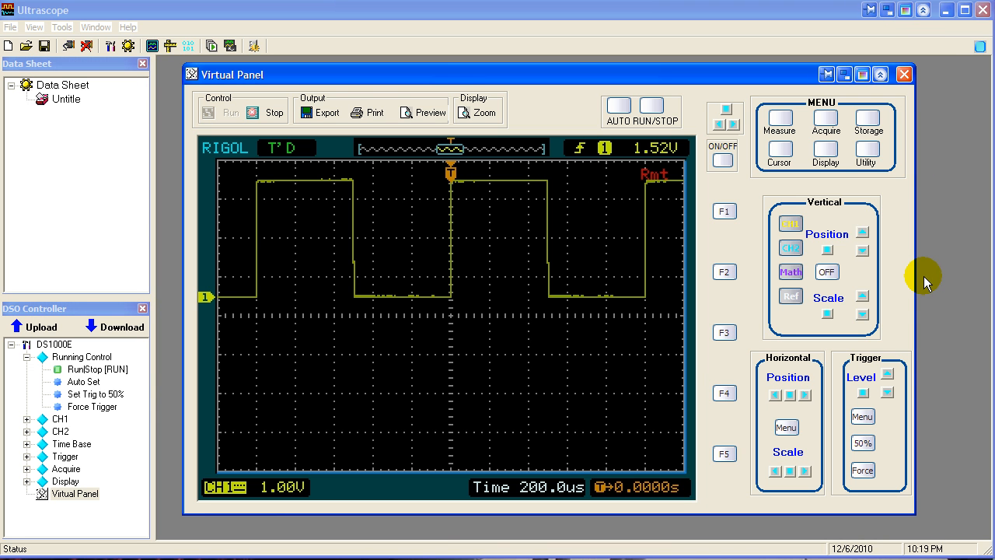
{"action": "mouse_move", "coordinate": [920, 303]}
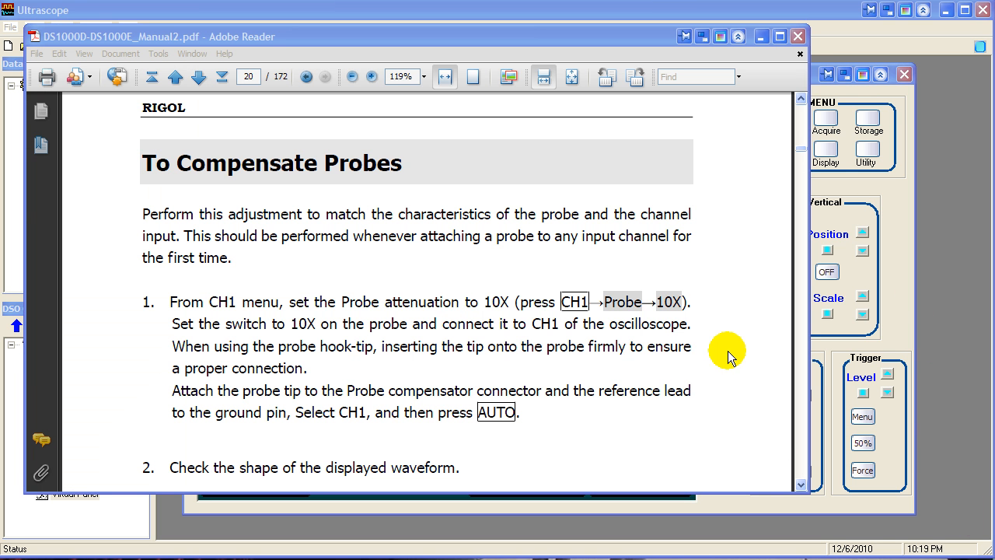
{"action": "mouse_move", "coordinate": [354, 194]}
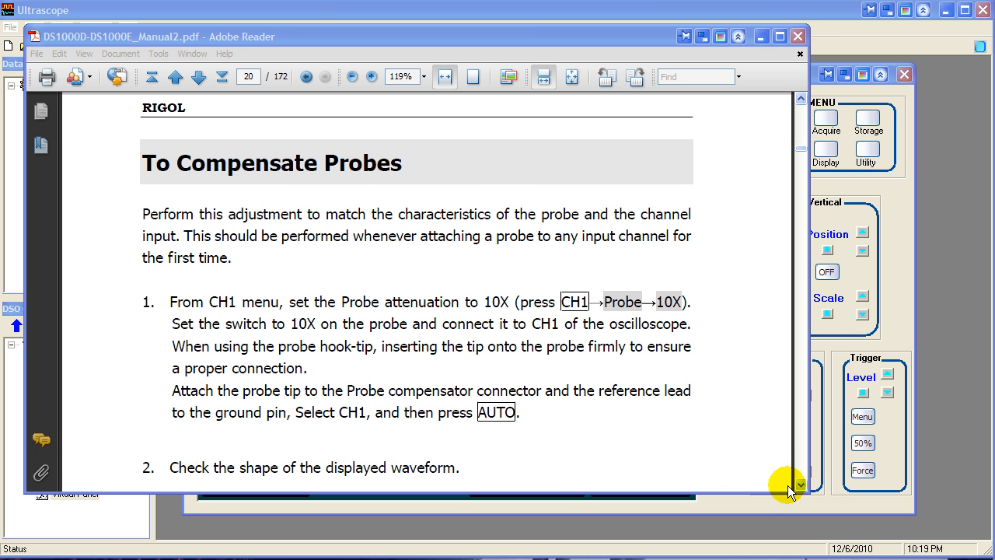
- Scroll the DS1000 manual down to Figure 1-9 Probe Compensation
{"action": "scroll", "scroll_direction": "down", "scroll_amount": 3}
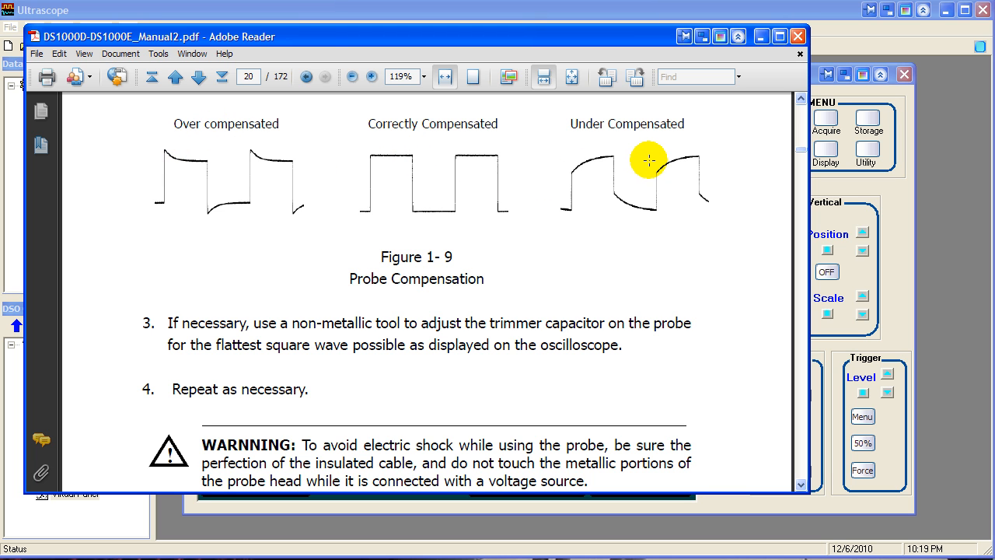
{"action": "mouse_move", "coordinate": [567, 164]}
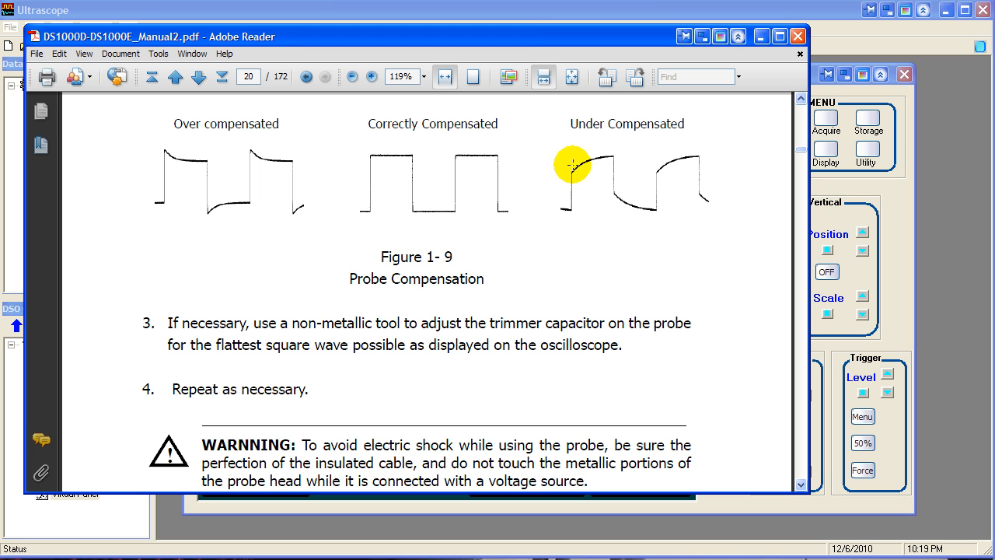
{"action": "mouse_move", "coordinate": [163, 158]}
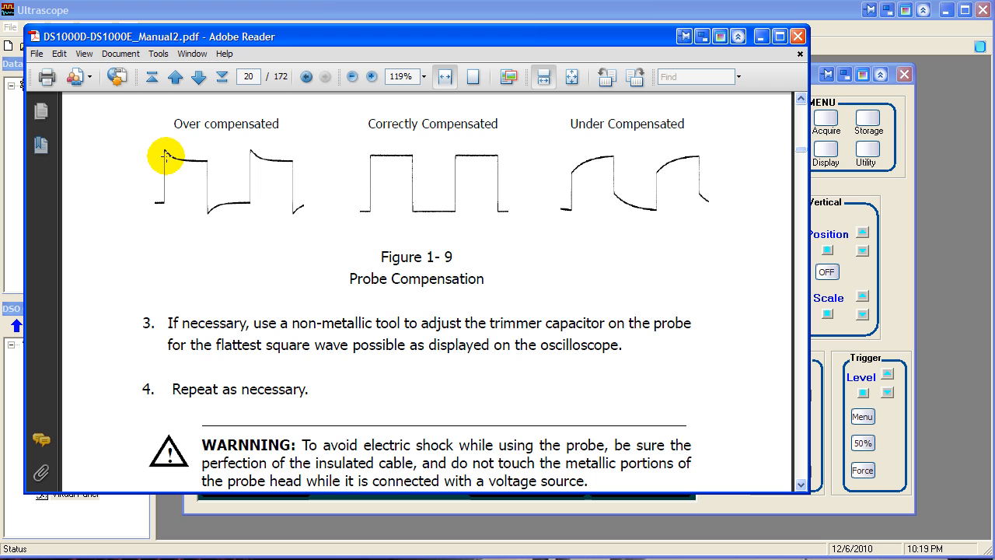
{"action": "mouse_move", "coordinate": [394, 148]}
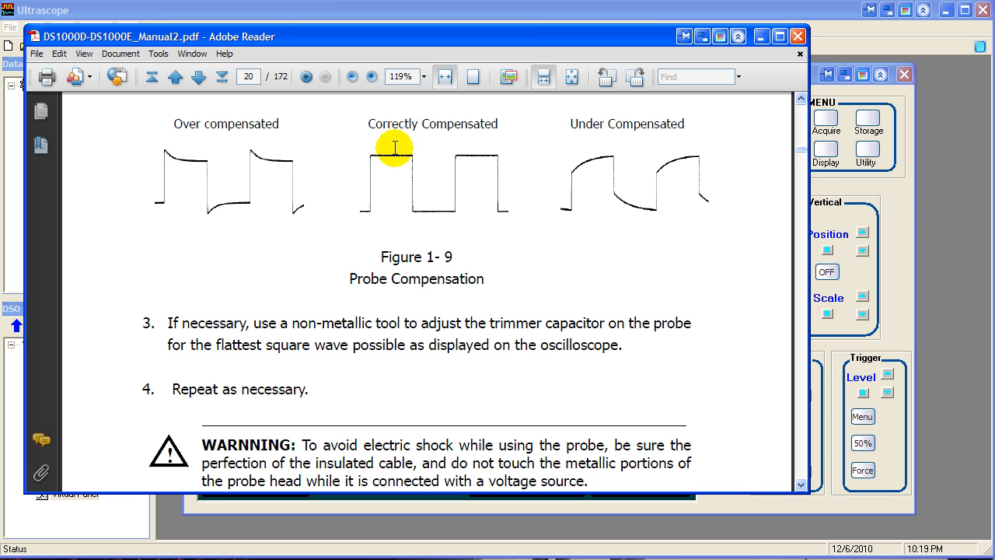
{"action": "mouse_move", "coordinate": [497, 224]}
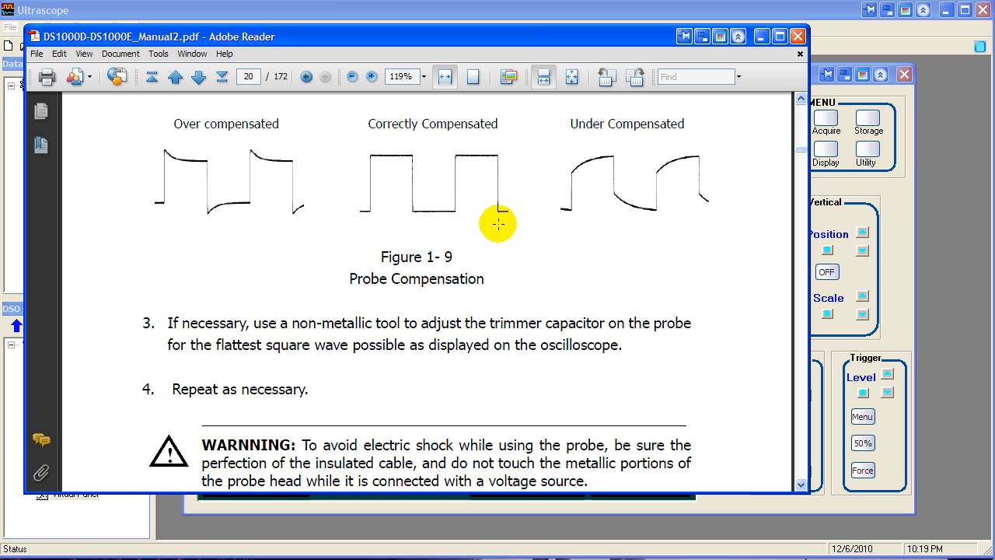
{"action": "mouse_move", "coordinate": [392, 438]}
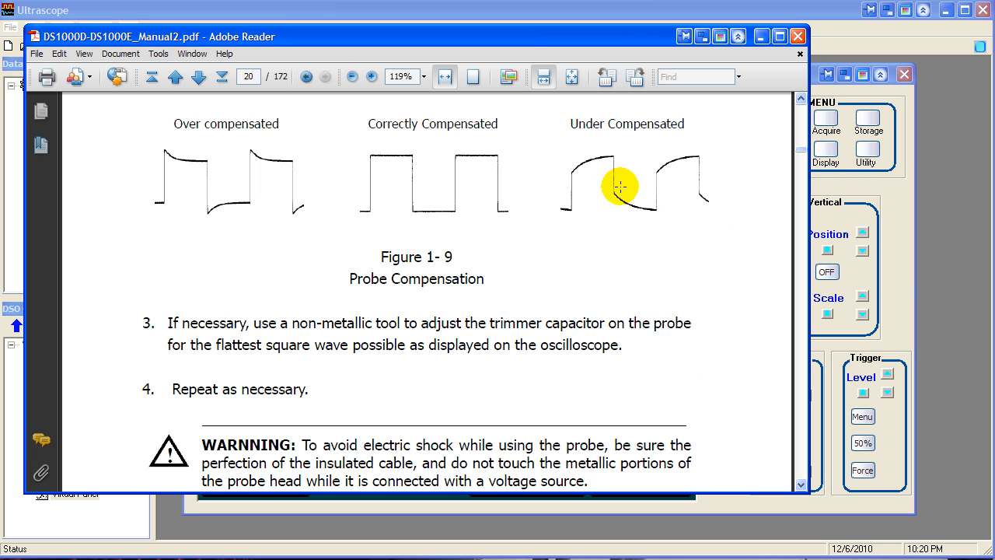
{"action": "mouse_move", "coordinate": [562, 196]}
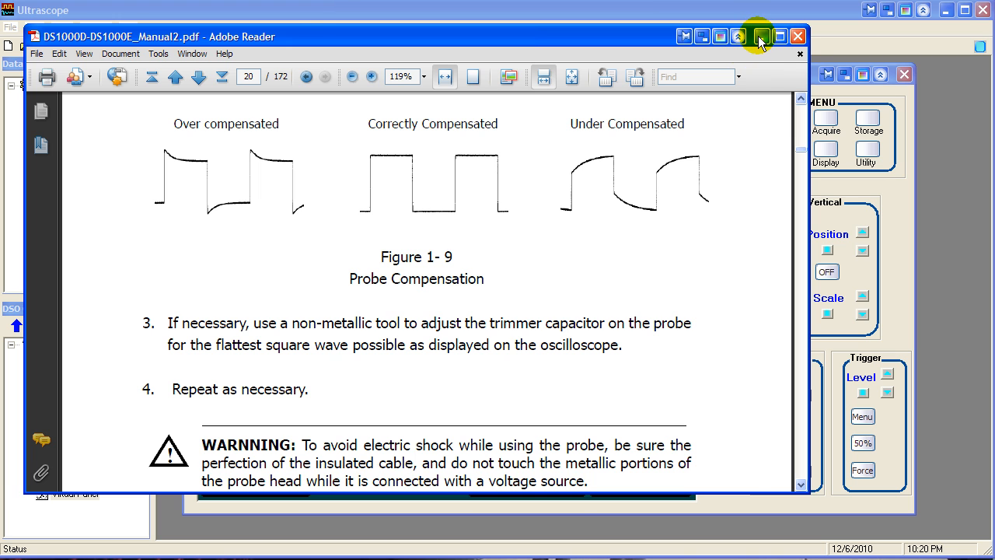
- Minimize Adobe Reader and set Measure Display All ON for CH1 (Vpp 3.04V, 1.000kHz)
{"action": "left_click", "coordinate": [761, 37]}
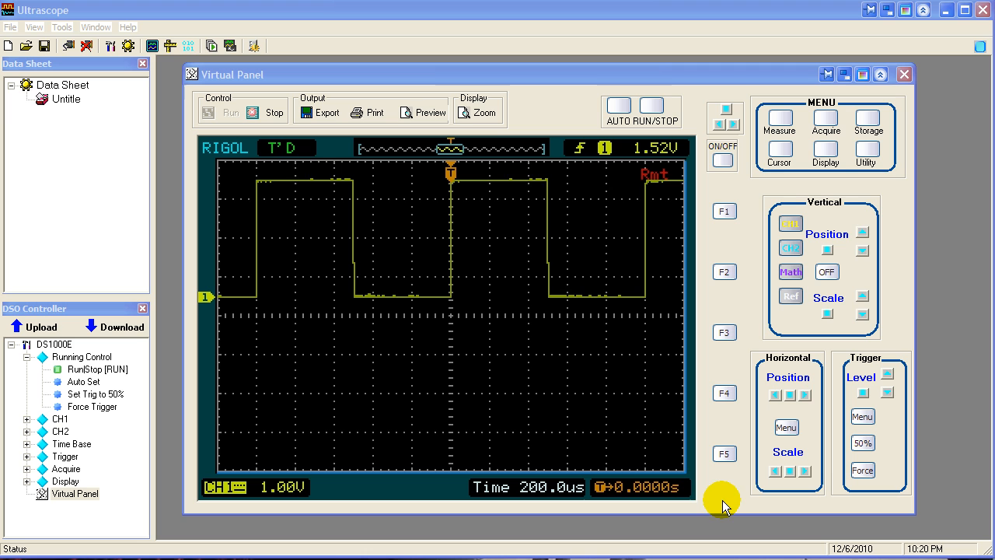
{"action": "mouse_move", "coordinate": [622, 367]}
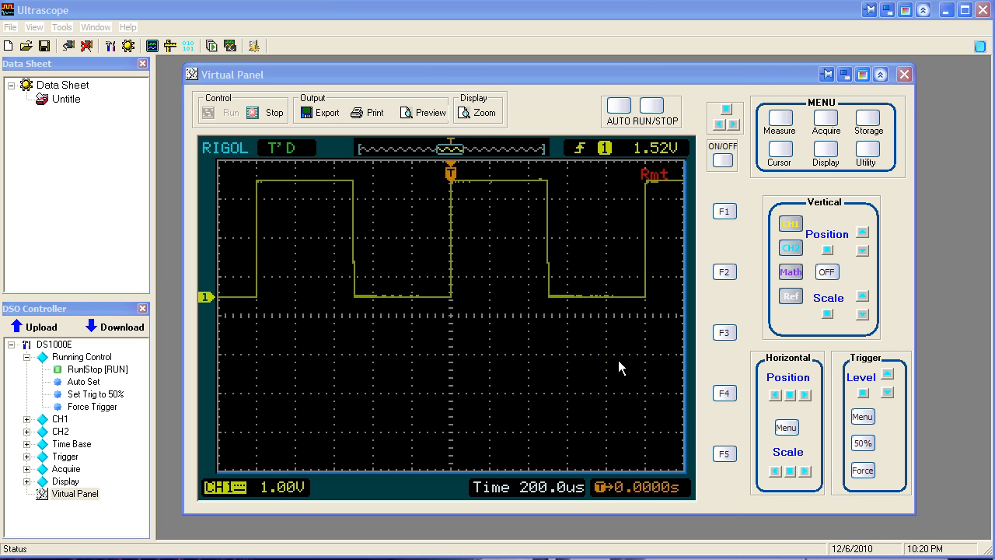
{"action": "mouse_move", "coordinate": [562, 335]}
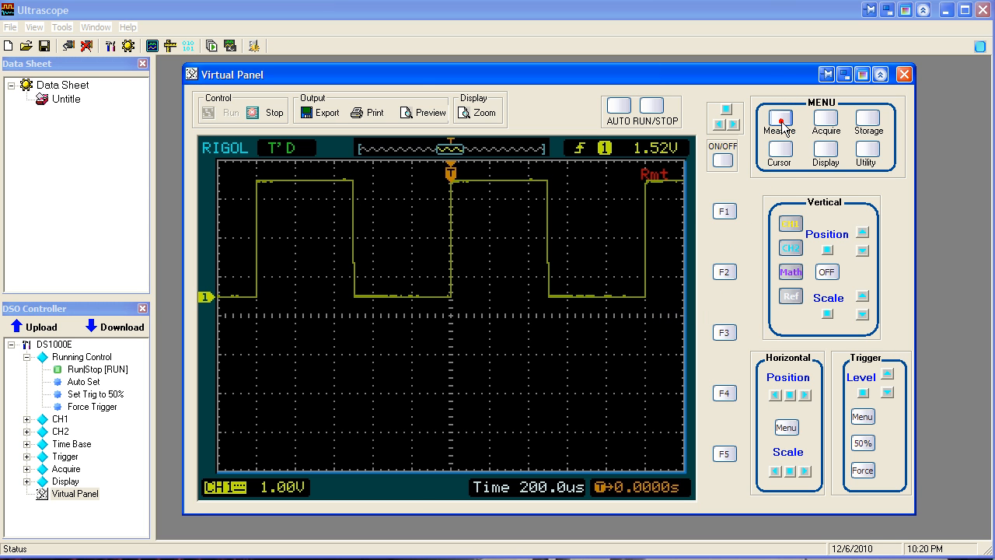
{"action": "left_click", "coordinate": [777, 125]}
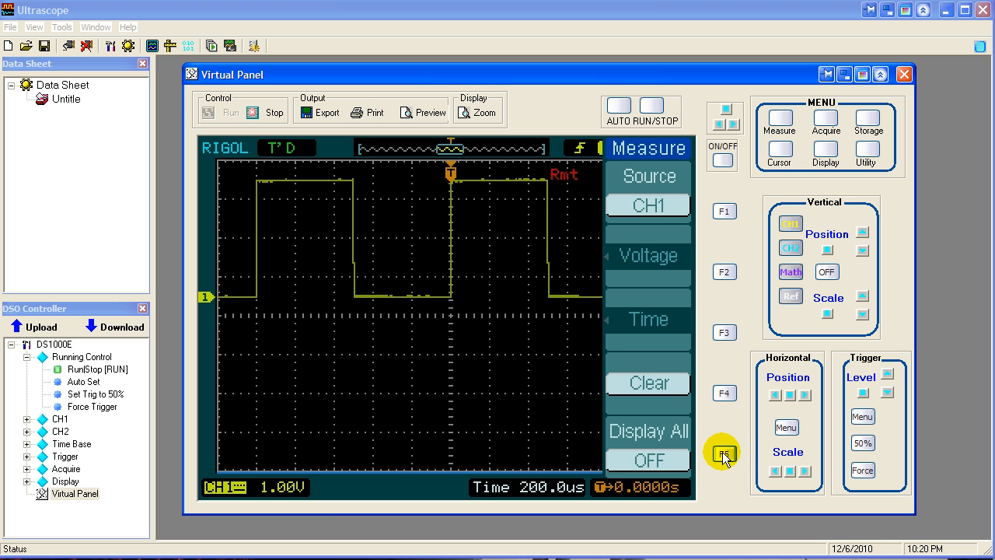
{"action": "left_click", "coordinate": [722, 454]}
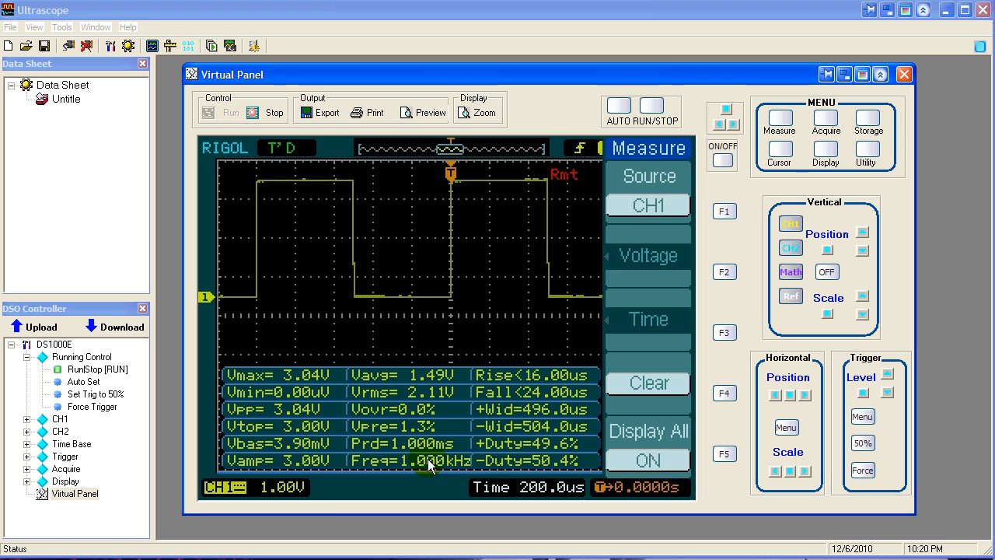
{"action": "mouse_move", "coordinate": [703, 473]}
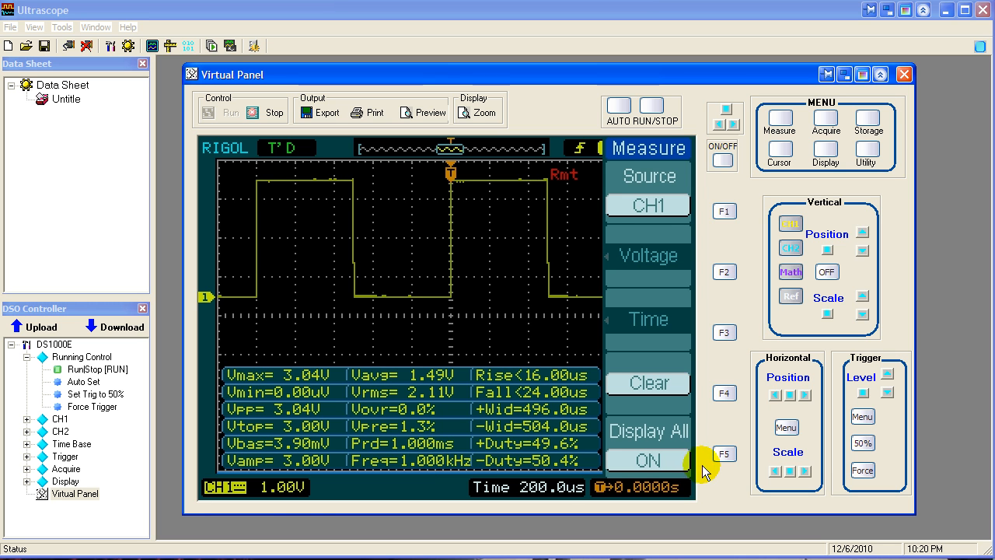
- Hide measurements, then enable CH1's low-pass digital filter with a 5.000kHz upper limit
{"action": "left_click", "coordinate": [725, 452]}
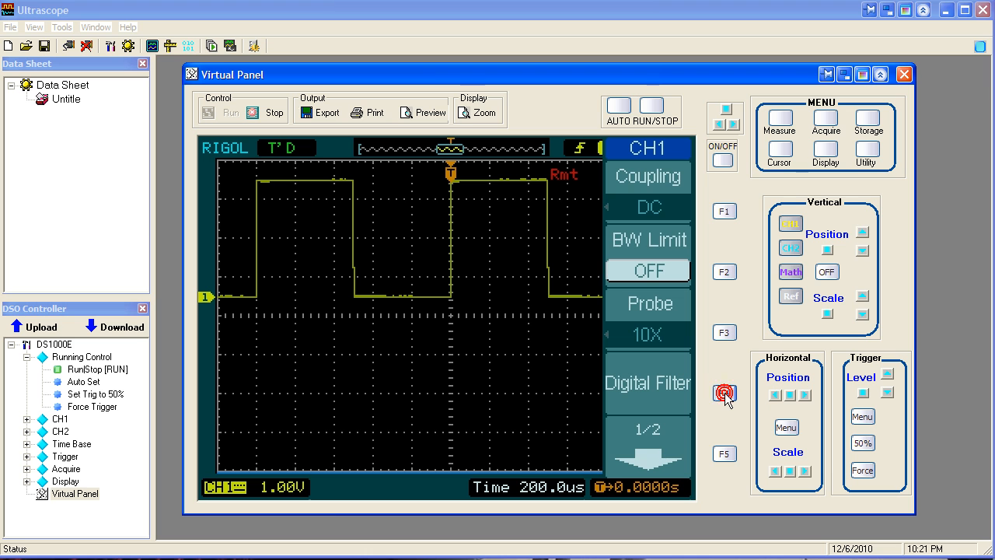
{"action": "left_click", "coordinate": [725, 392]}
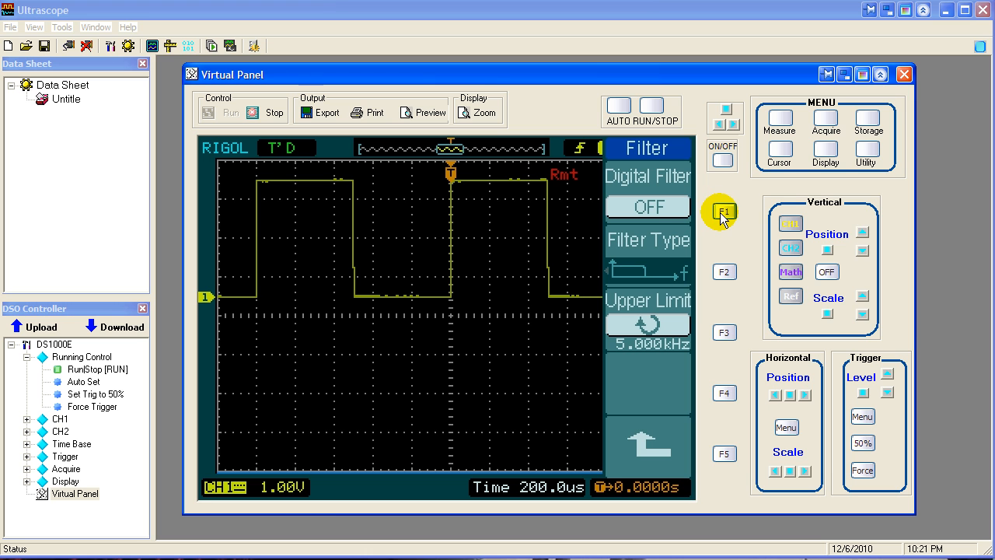
{"action": "left_click", "coordinate": [721, 211]}
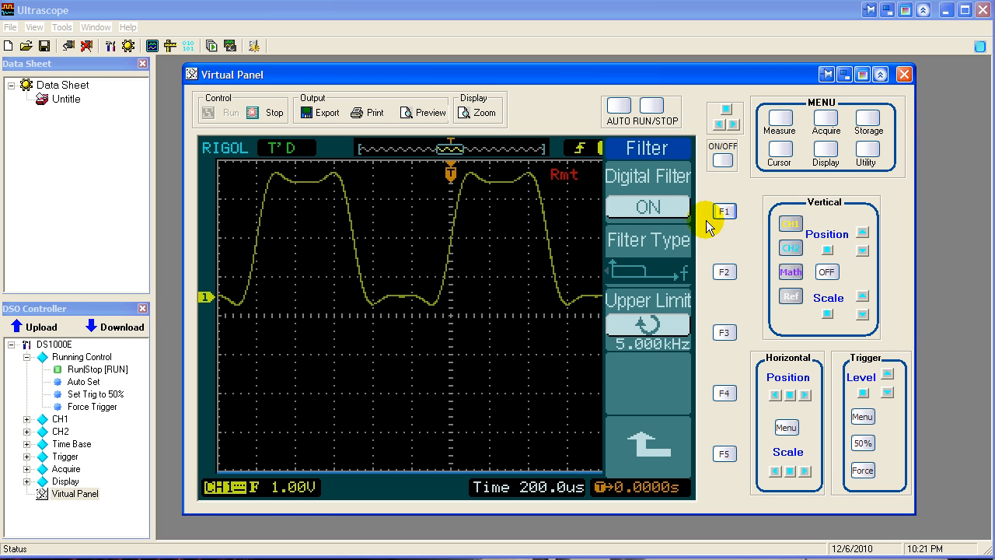
{"action": "mouse_move", "coordinate": [514, 217]}
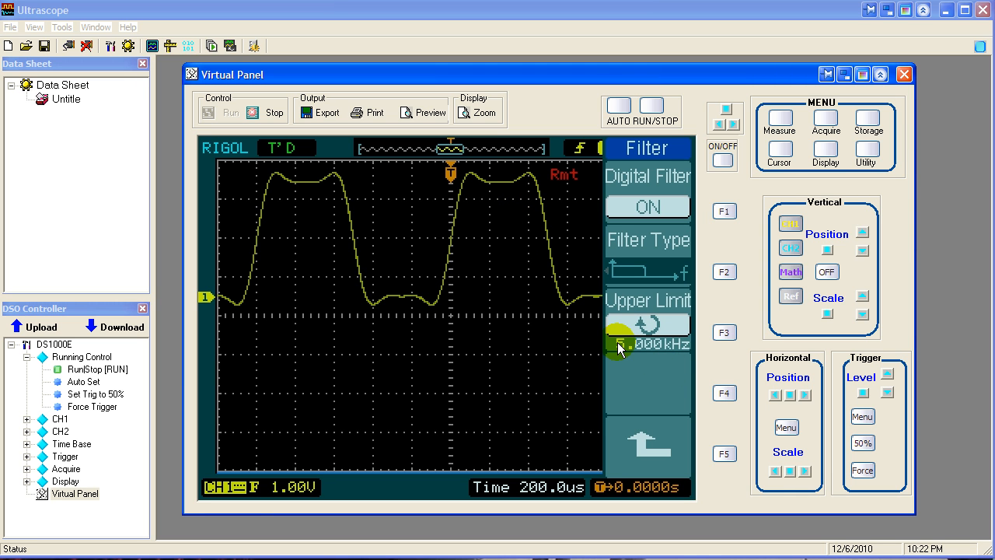
{"action": "left_click", "coordinate": [619, 344]}
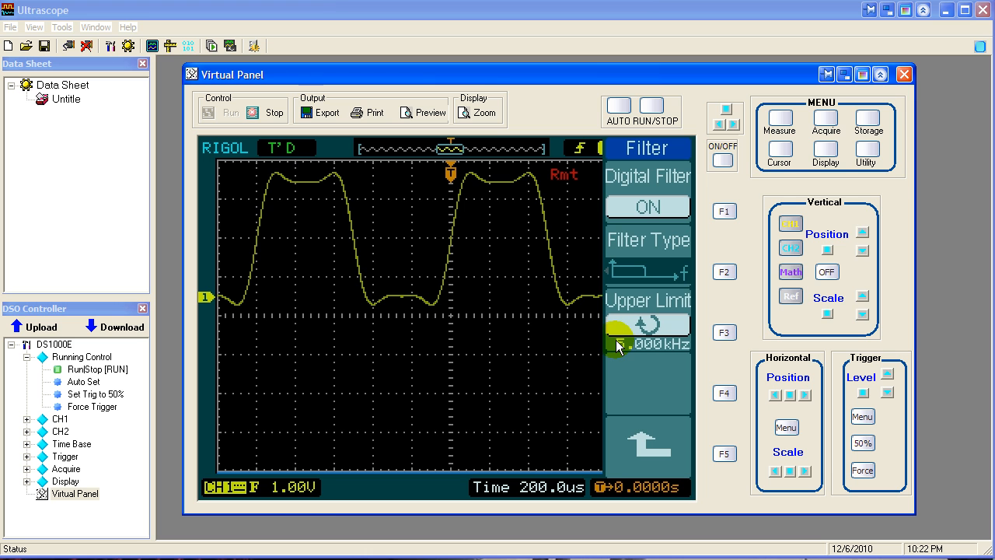
{"action": "left_click", "coordinate": [725, 333]}
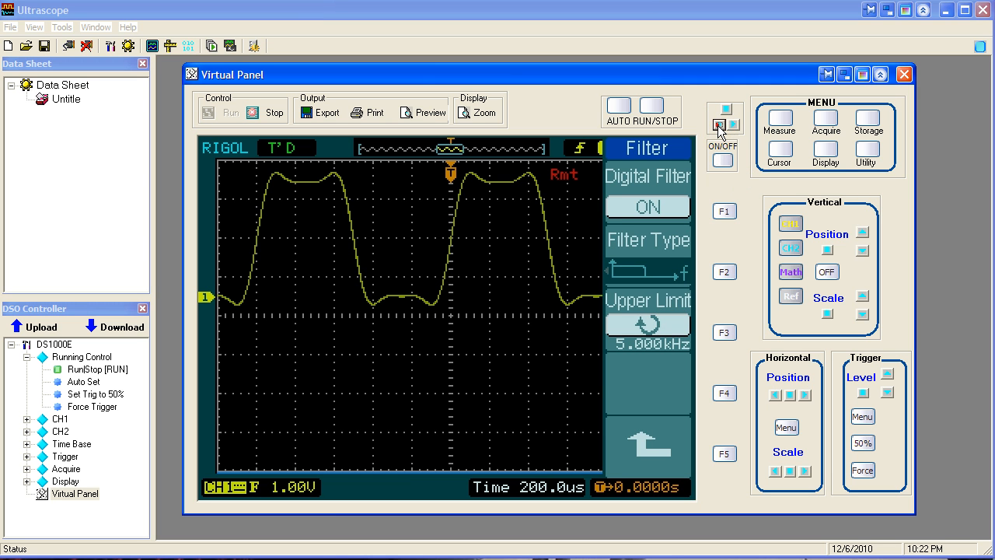
{"action": "left_click", "coordinate": [718, 126]}
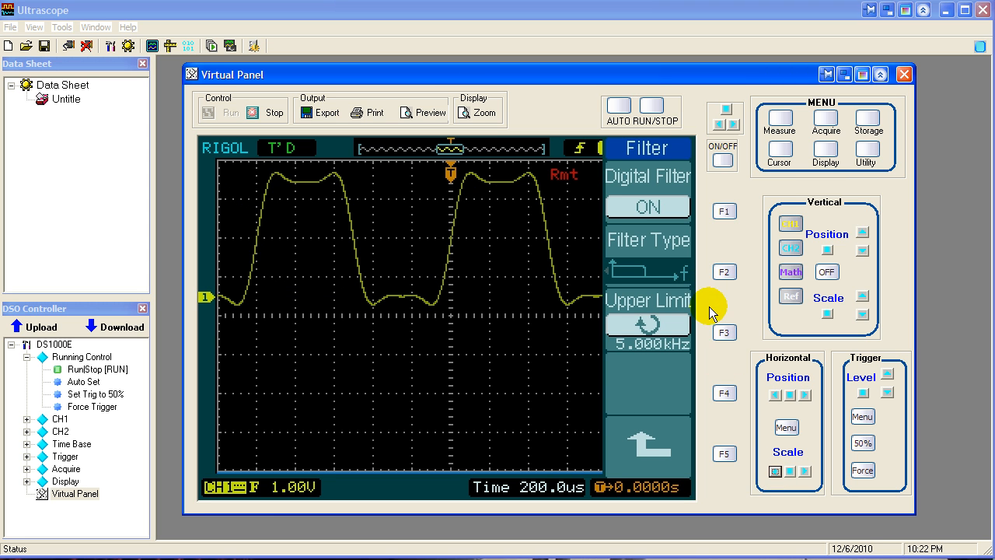
- Lower CH1's filter upper limit to 1.000kHz, then set Digital Filter OFF
{"action": "left_click", "coordinate": [724, 333]}
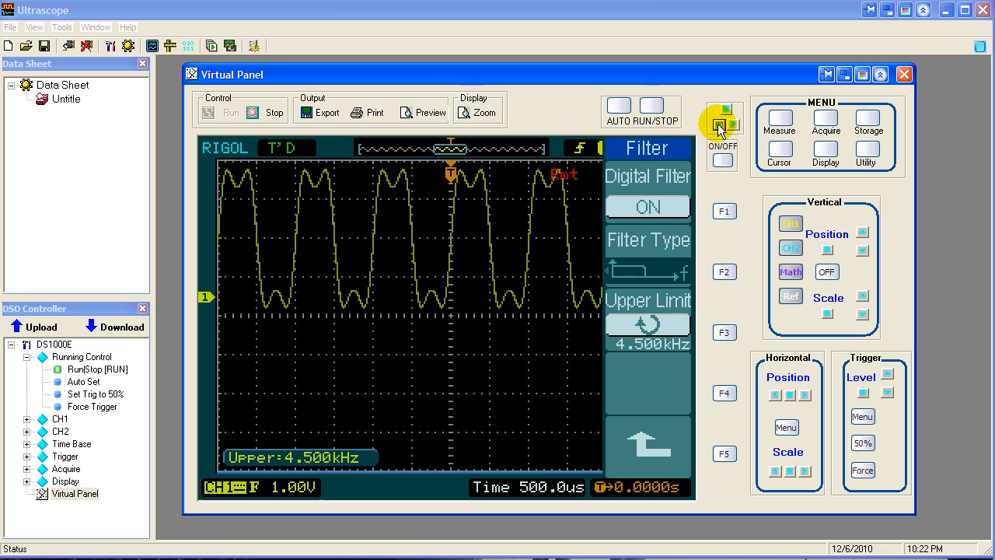
{"action": "left_click", "coordinate": [718, 128]}
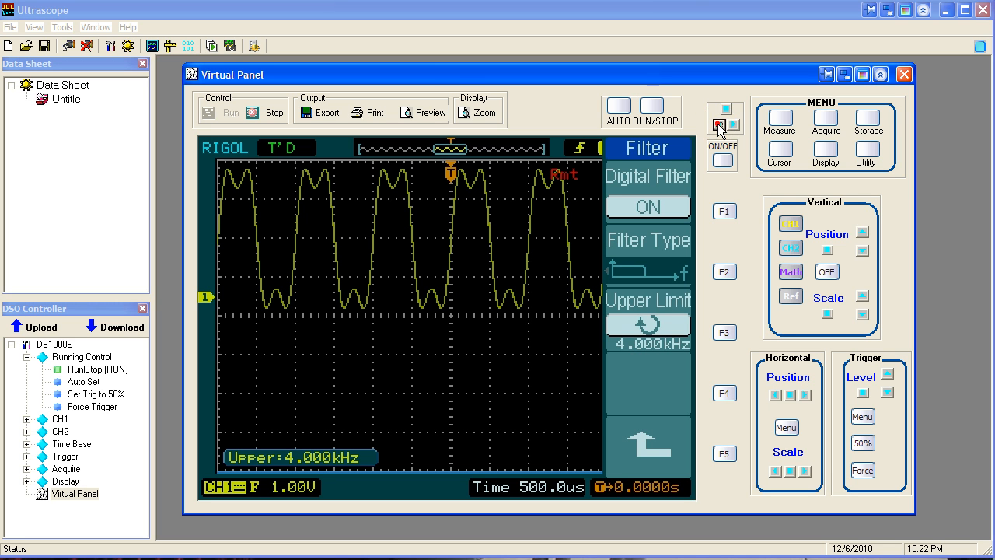
{"action": "left_click", "coordinate": [715, 123]}
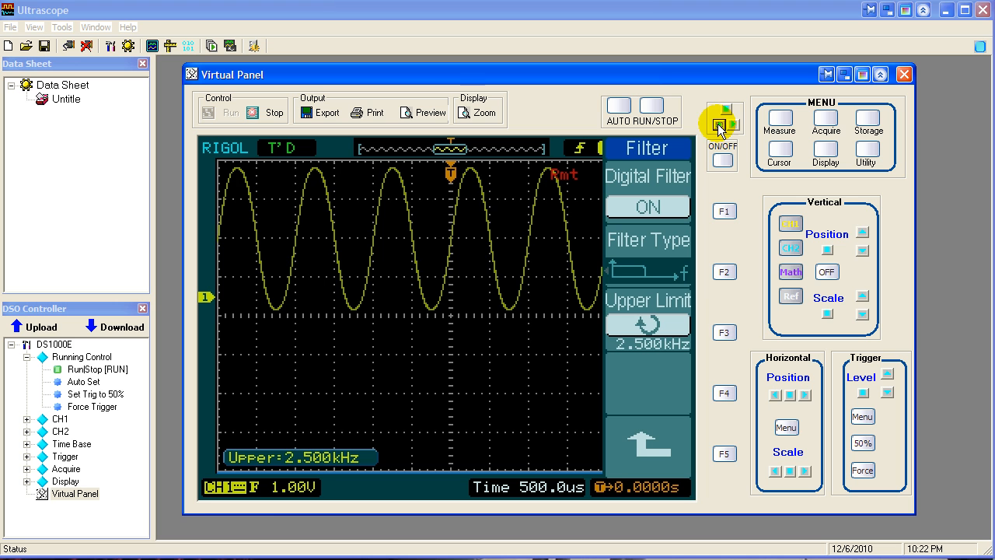
{"action": "left_click", "coordinate": [722, 123]}
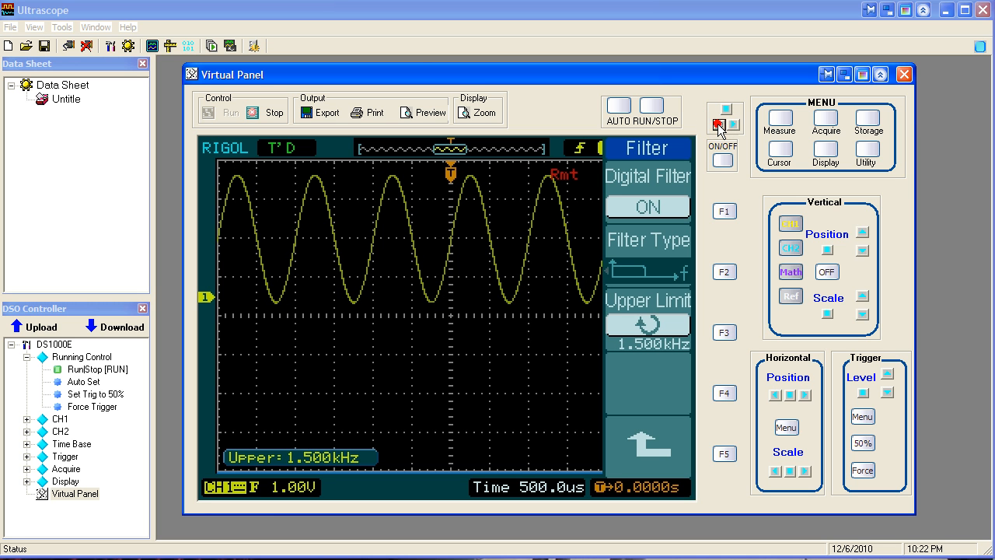
{"action": "left_click", "coordinate": [718, 124]}
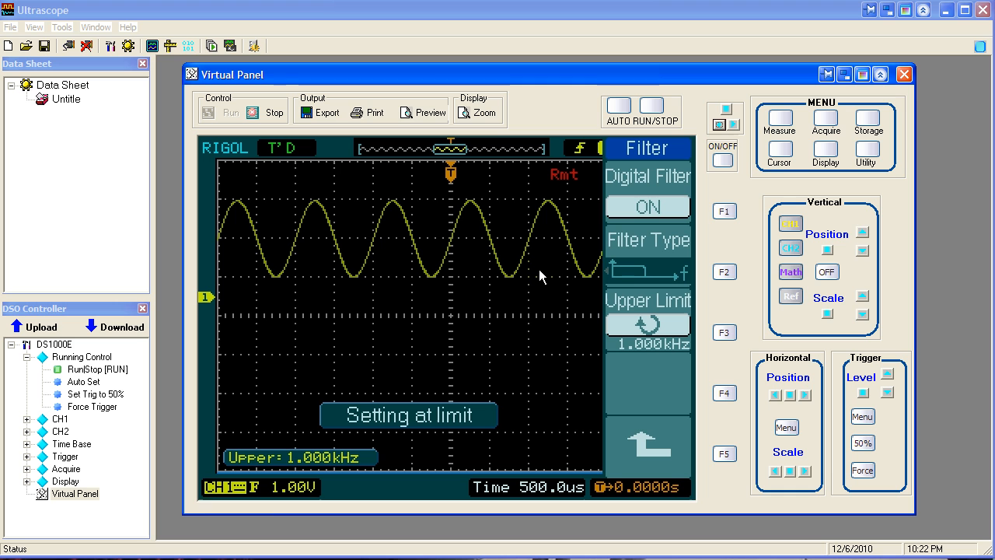
{"action": "left_click", "coordinate": [647, 207]}
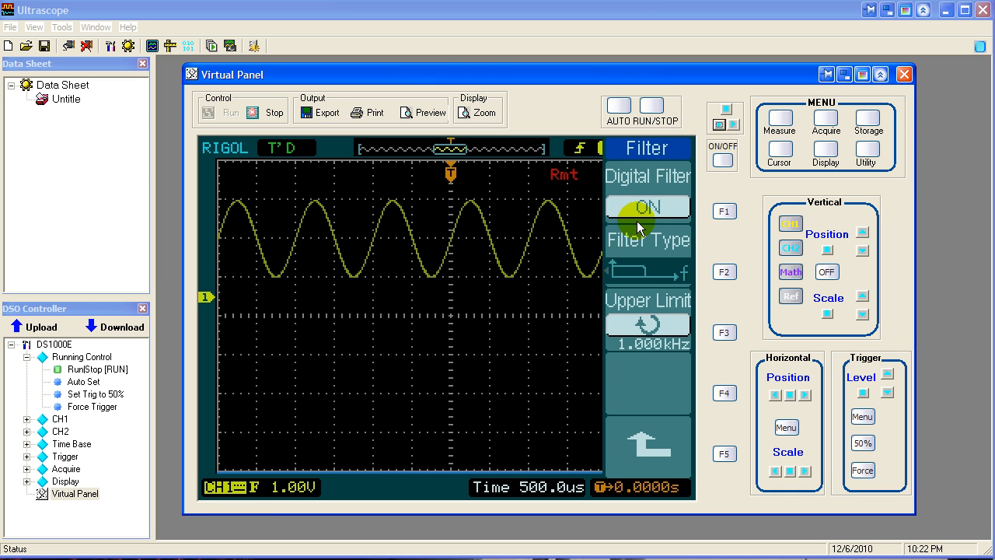
{"action": "mouse_move", "coordinate": [599, 265]}
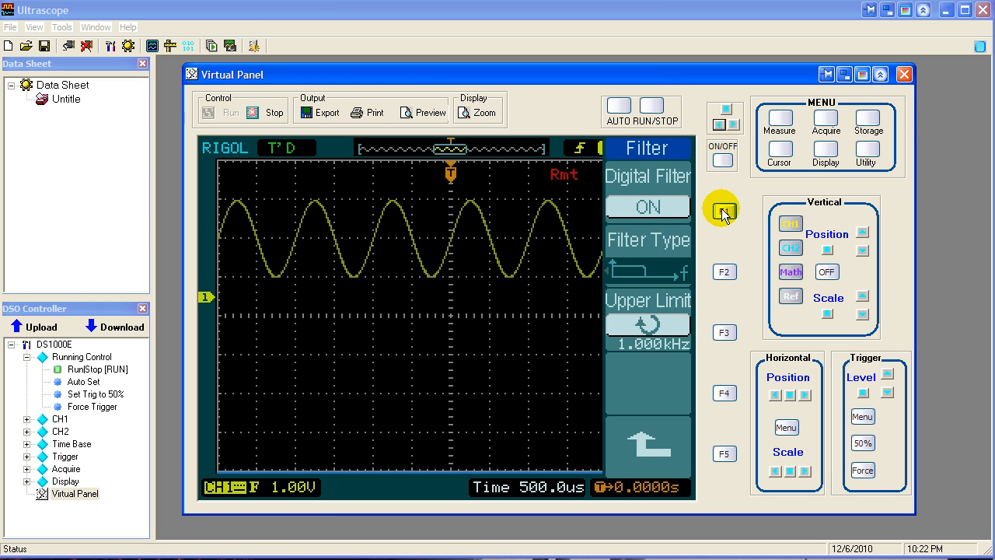
{"action": "left_click", "coordinate": [646, 207]}
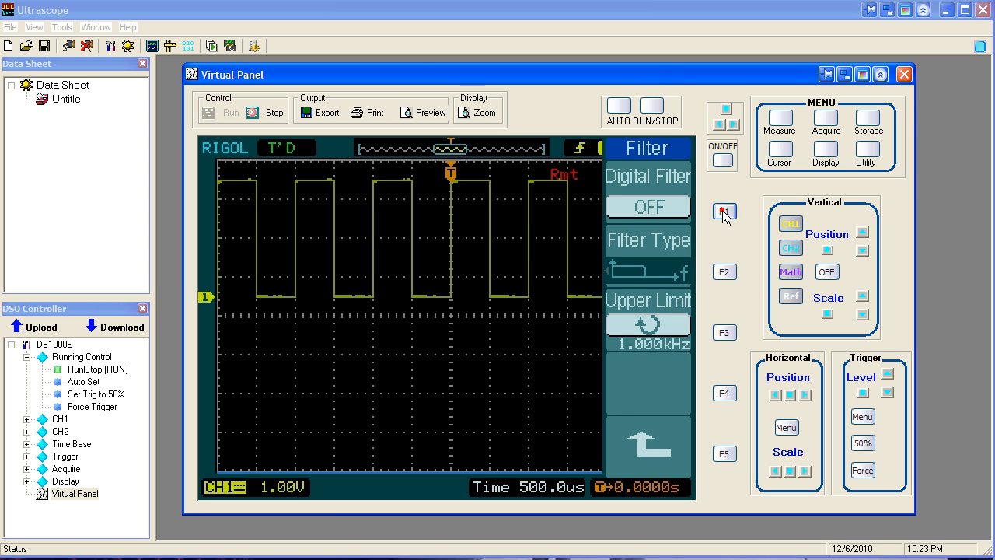
- Re-enable CH1's filter, raise its upper limit to 11.00kHz, then switch it off
{"action": "left_click", "coordinate": [723, 212]}
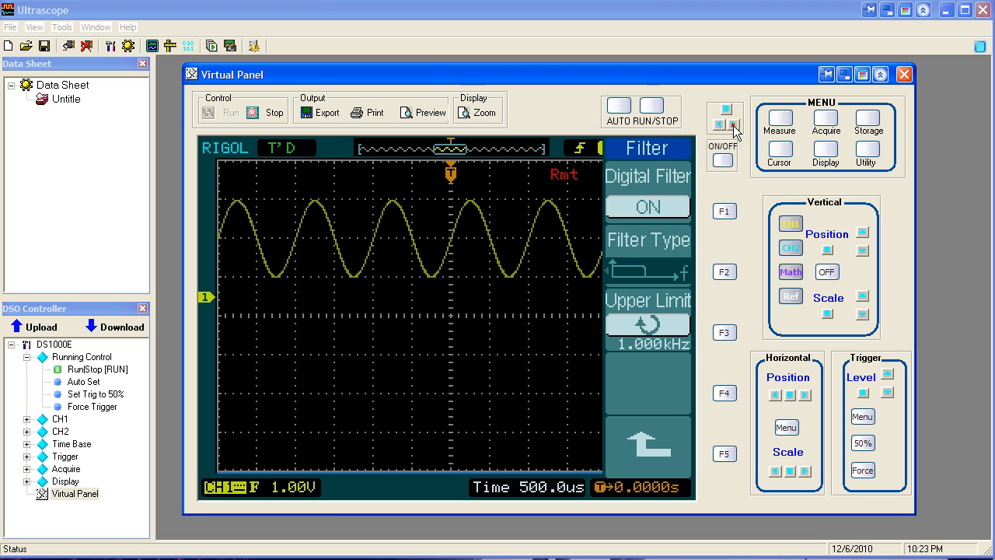
{"action": "left_click", "coordinate": [722, 115]}
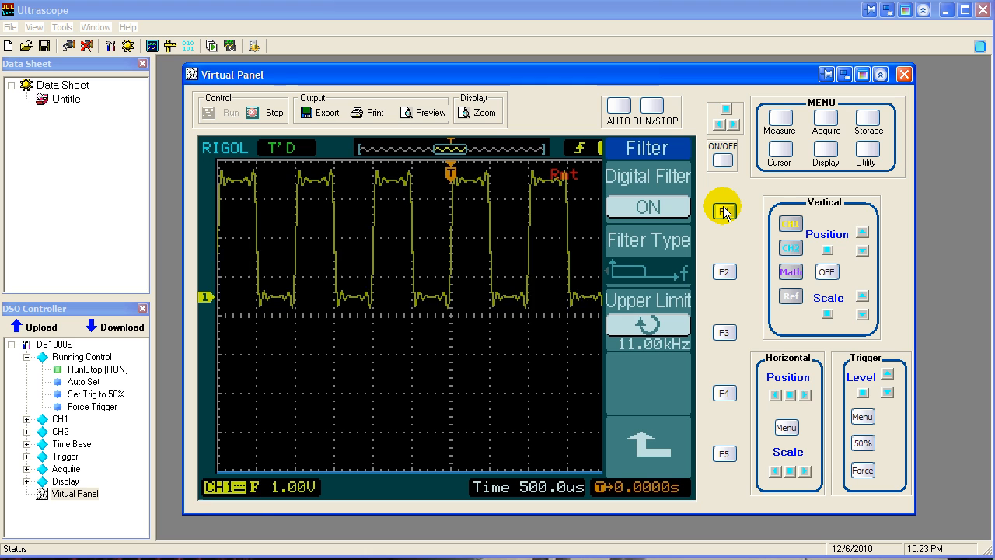
{"action": "left_click", "coordinate": [647, 207]}
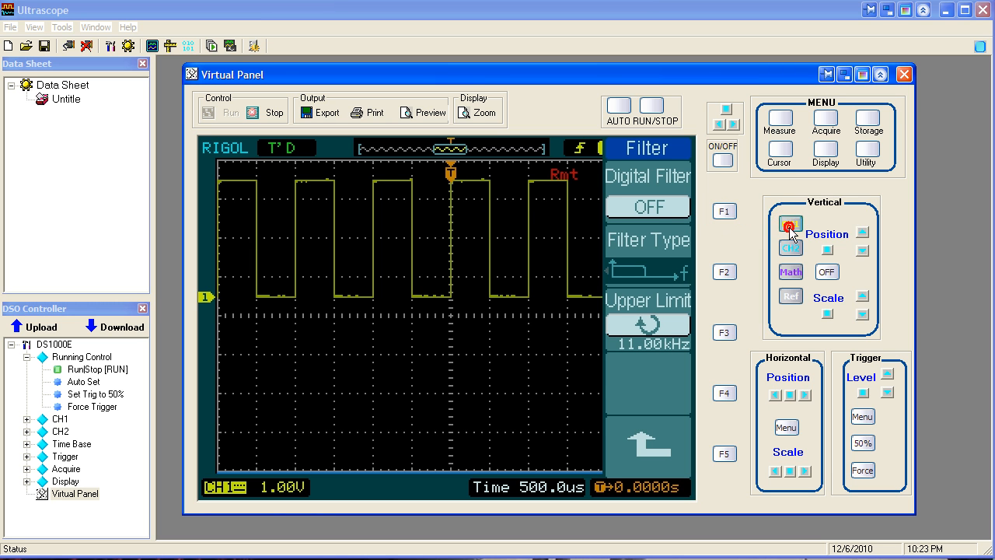
- Turn channel 1 off and enable channel 2 so its decaying pulse shows with the CH2 menu
{"action": "left_click", "coordinate": [790, 223]}
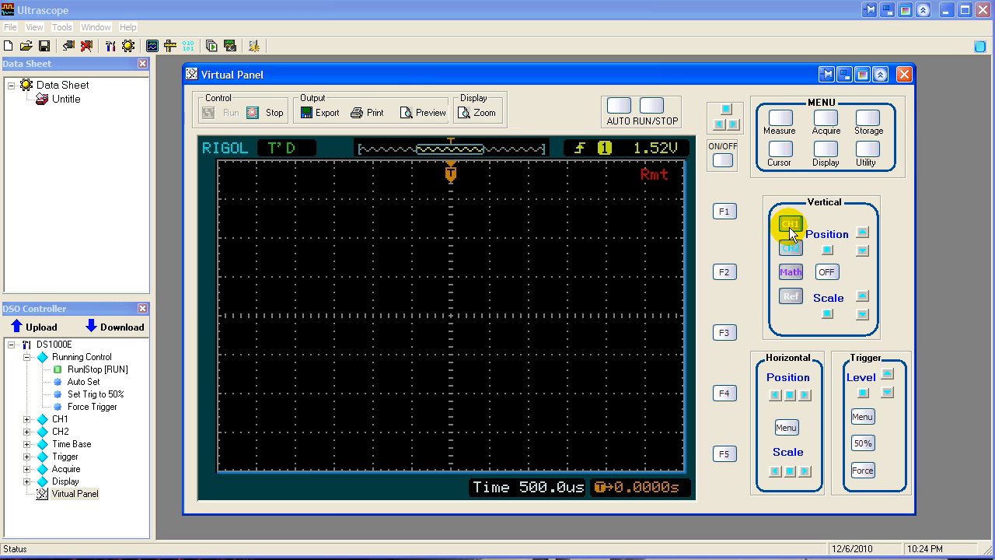
{"action": "left_click", "coordinate": [789, 249]}
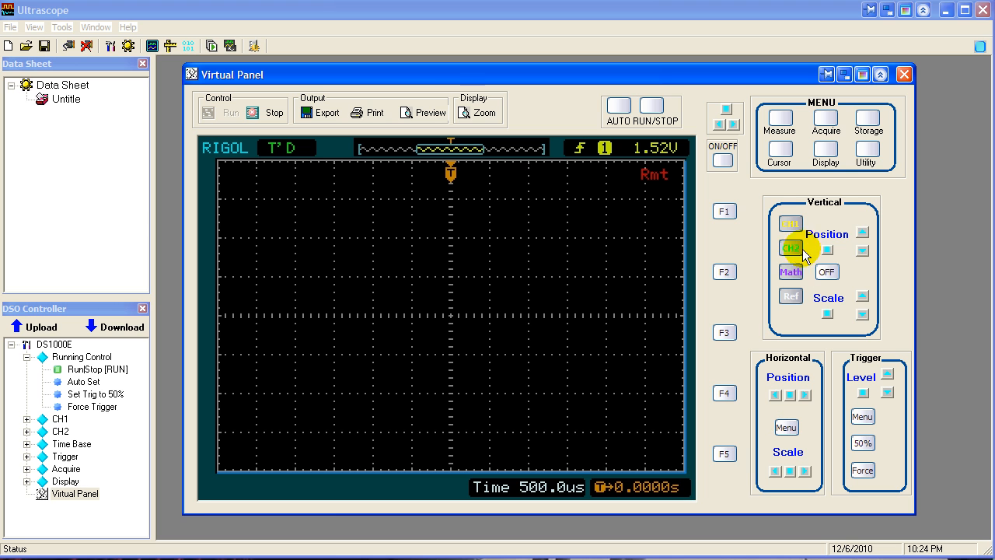
{"action": "left_click", "coordinate": [790, 249]}
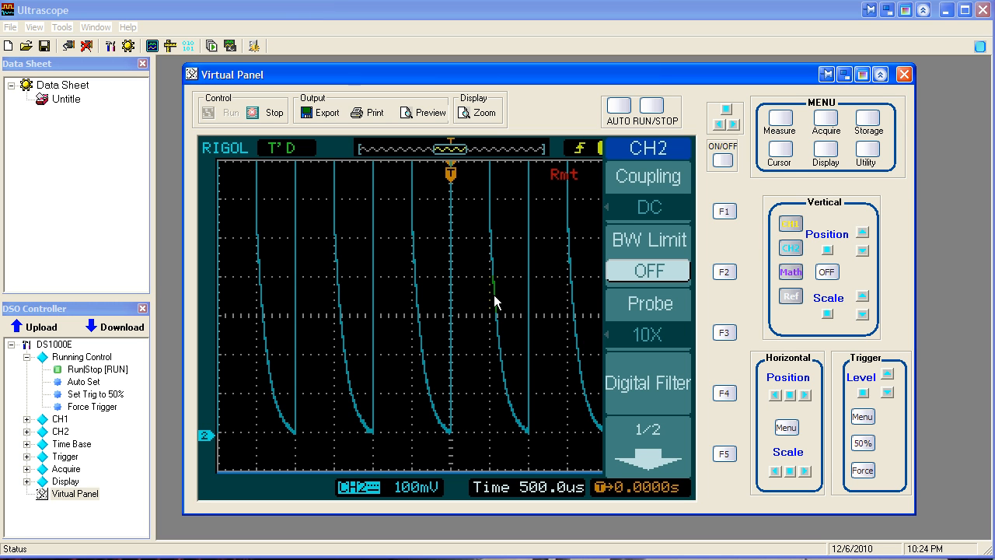
{"action": "left_click", "coordinate": [619, 105]}
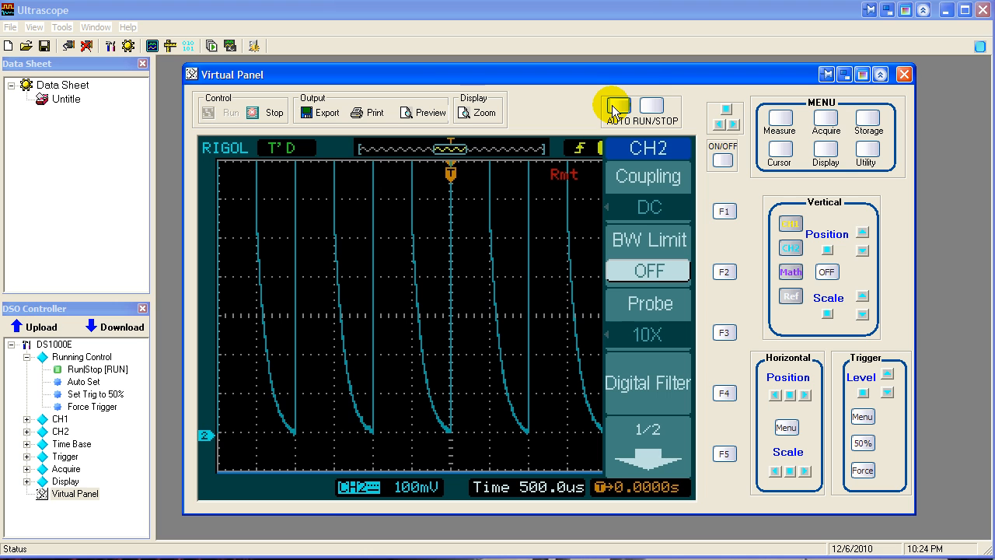
- Run AUTO setup so the CH1 square wave sits above CH2's pulse at 1.00V each
{"action": "left_click", "coordinate": [612, 106]}
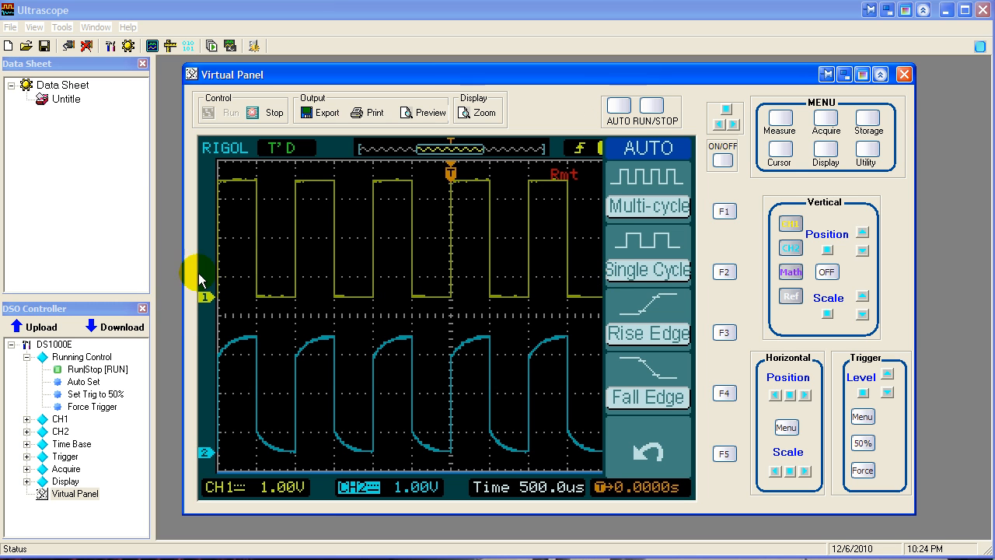
{"action": "mouse_move", "coordinate": [413, 241]}
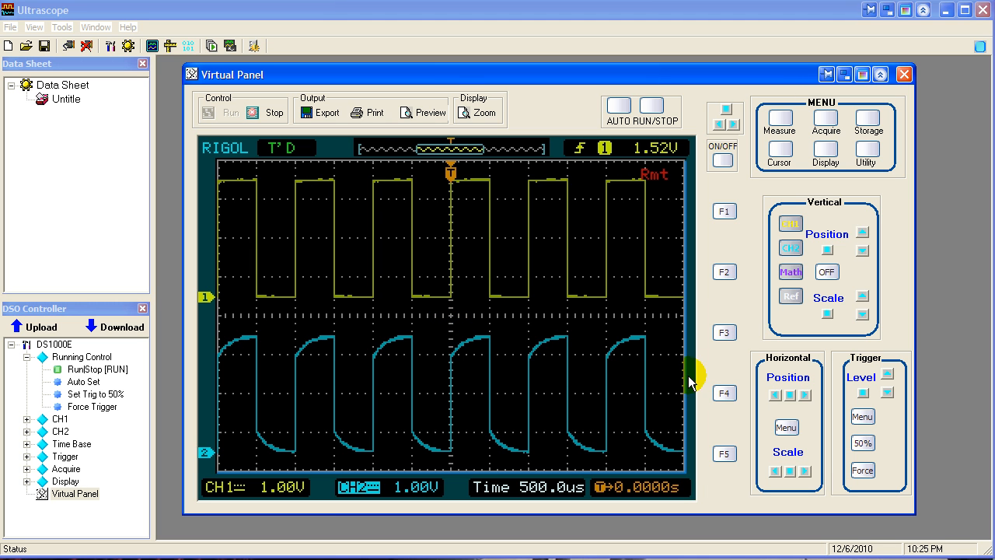
{"action": "mouse_move", "coordinate": [707, 373]}
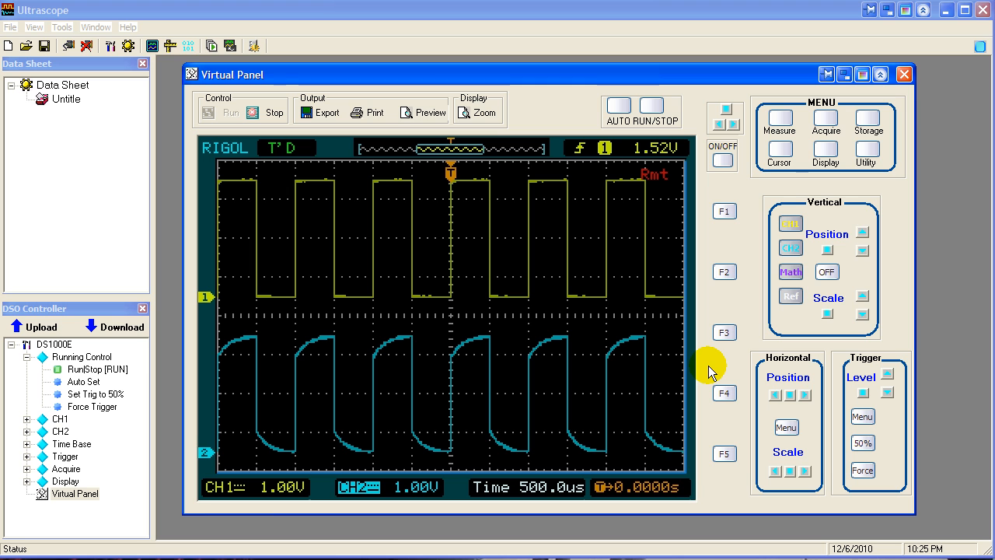